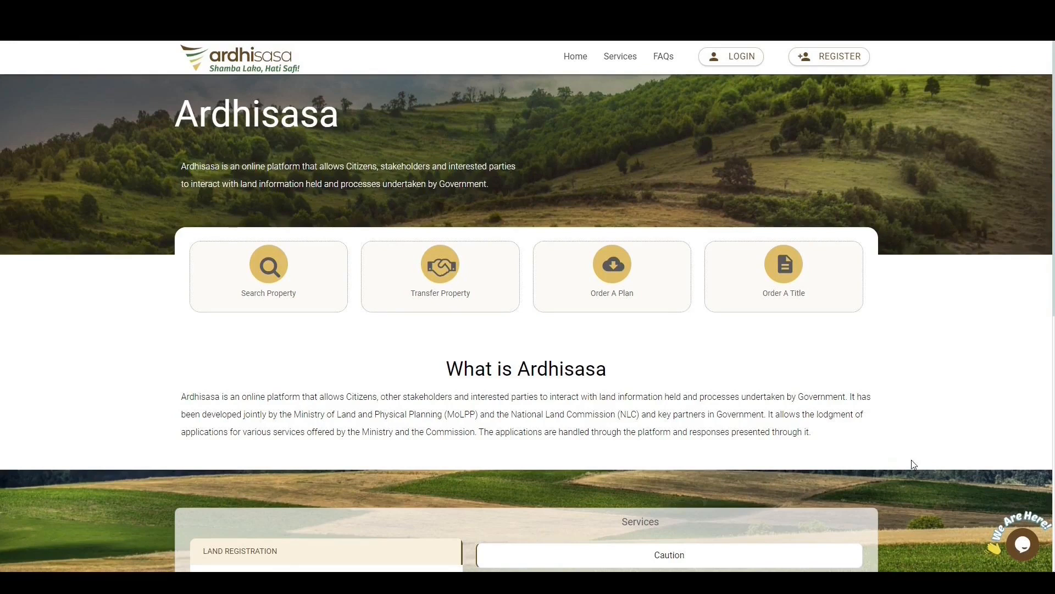
{"action": "mouse_move", "coordinate": [728, 64]}
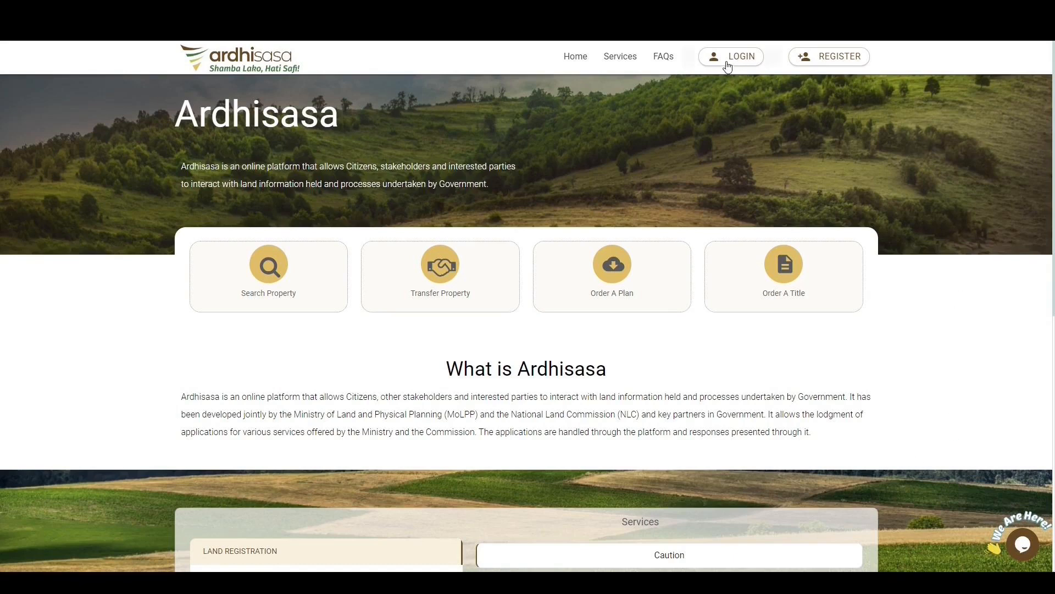
Go to the login form from the home page with ID number and password filled in
{"action": "left_click", "coordinate": [731, 56]}
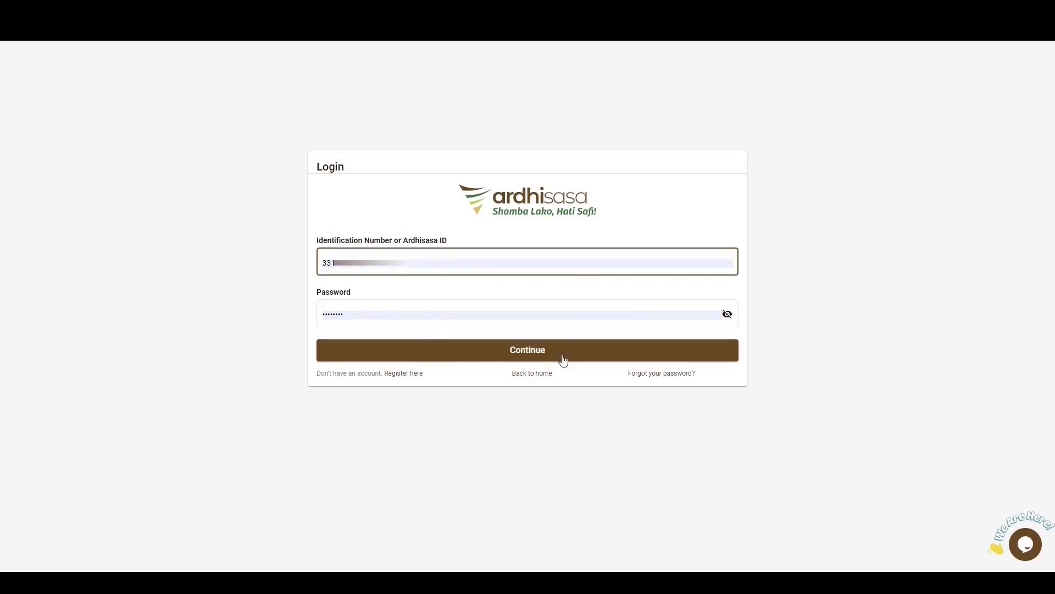
{"action": "left_click", "coordinate": [527, 350]}
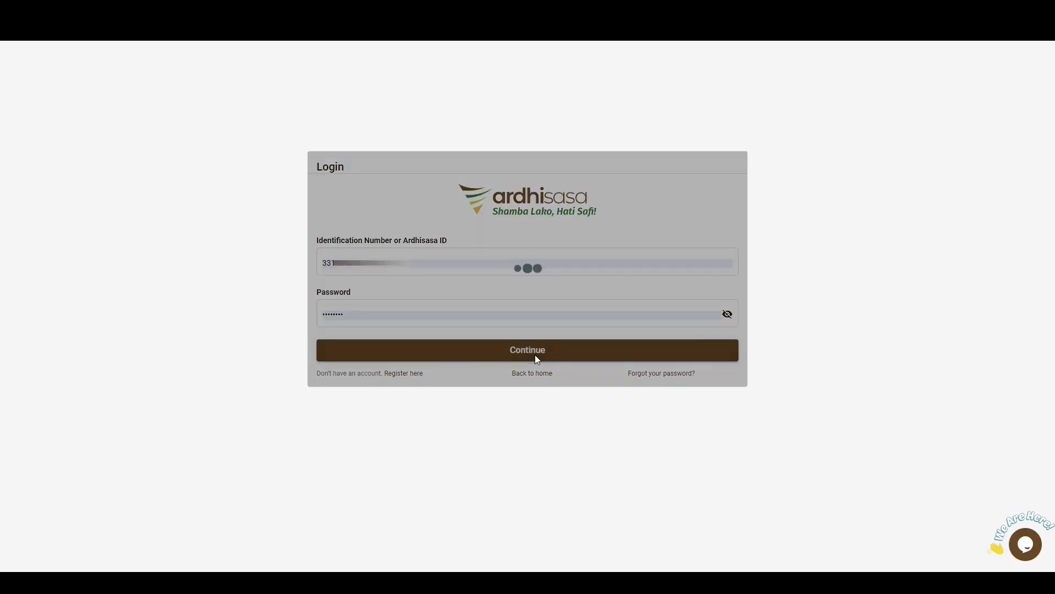
{"action": "left_click", "coordinate": [527, 350]}
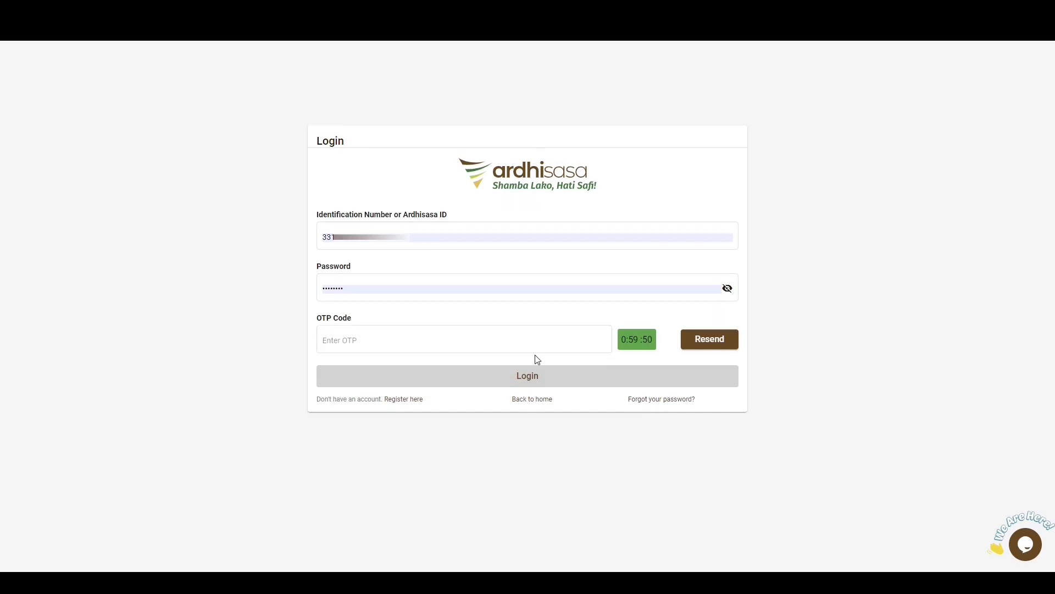
{"action": "left_click", "coordinate": [462, 338]}
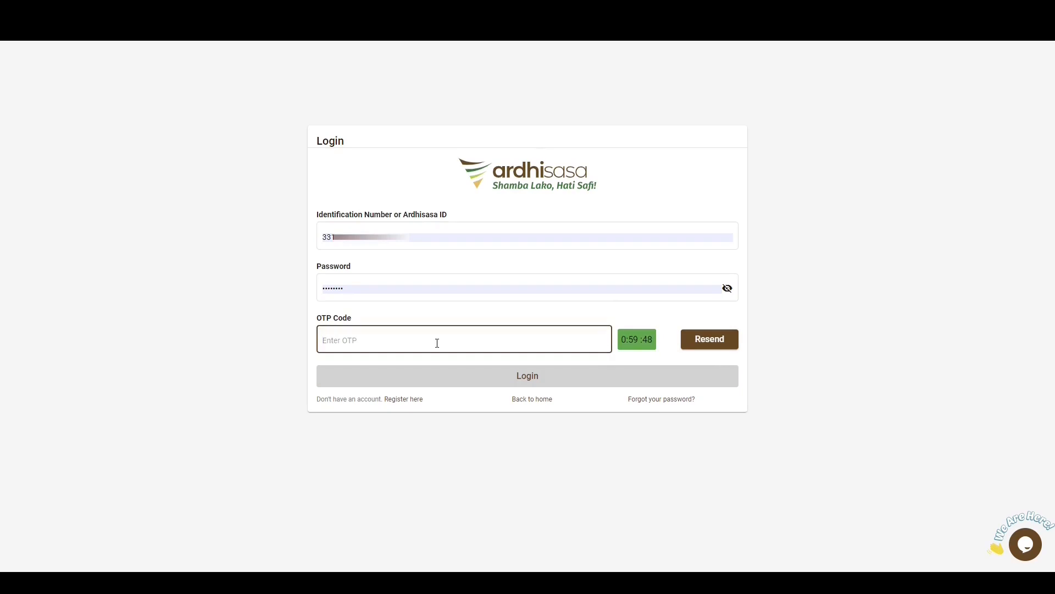
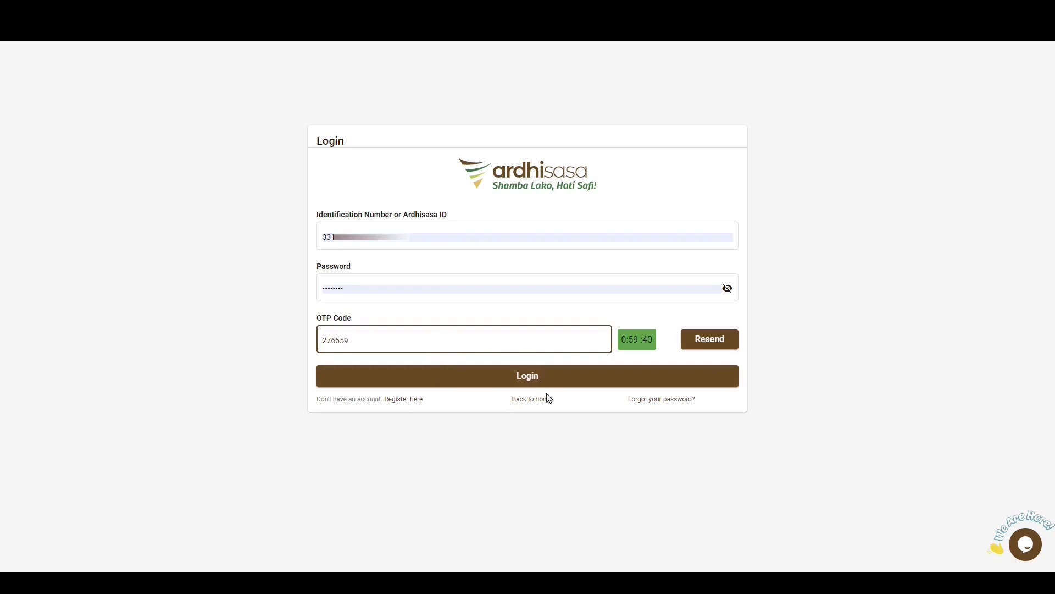
{"action": "left_click", "coordinate": [527, 375]}
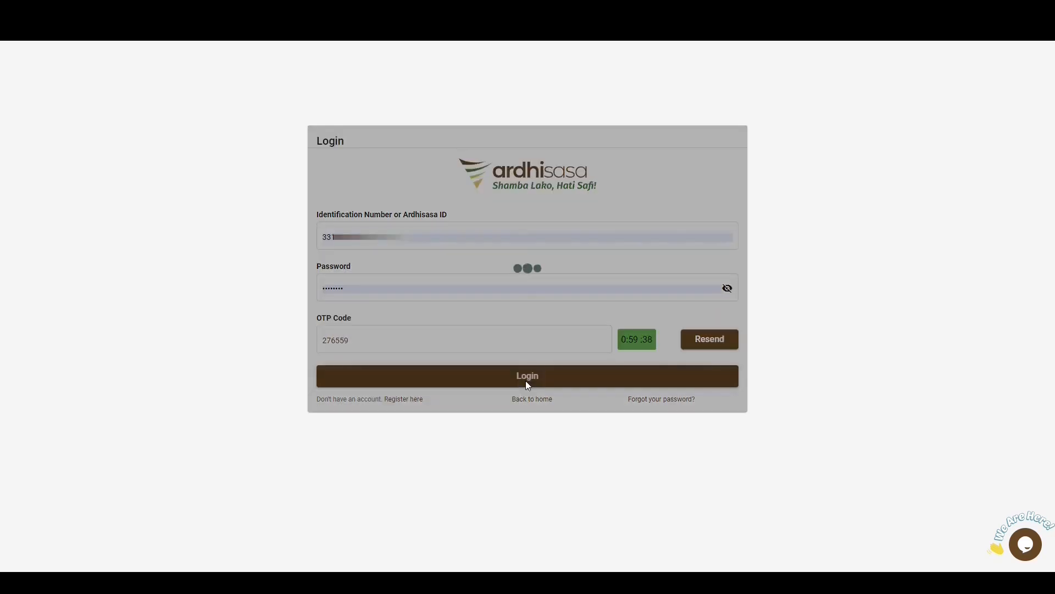
{"action": "left_click", "coordinate": [527, 375]}
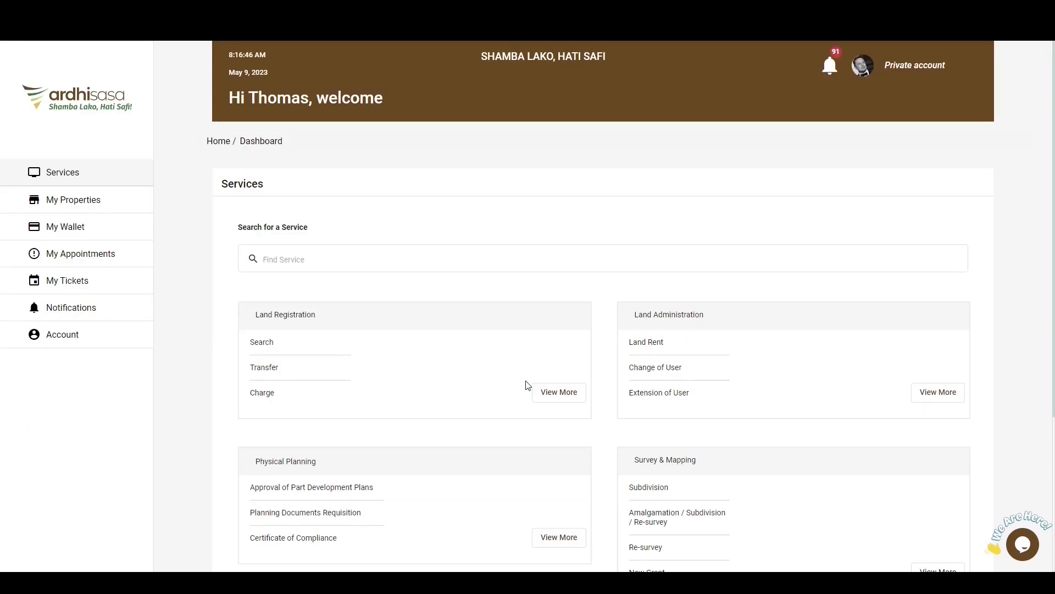
{"action": "mouse_move", "coordinate": [860, 393]}
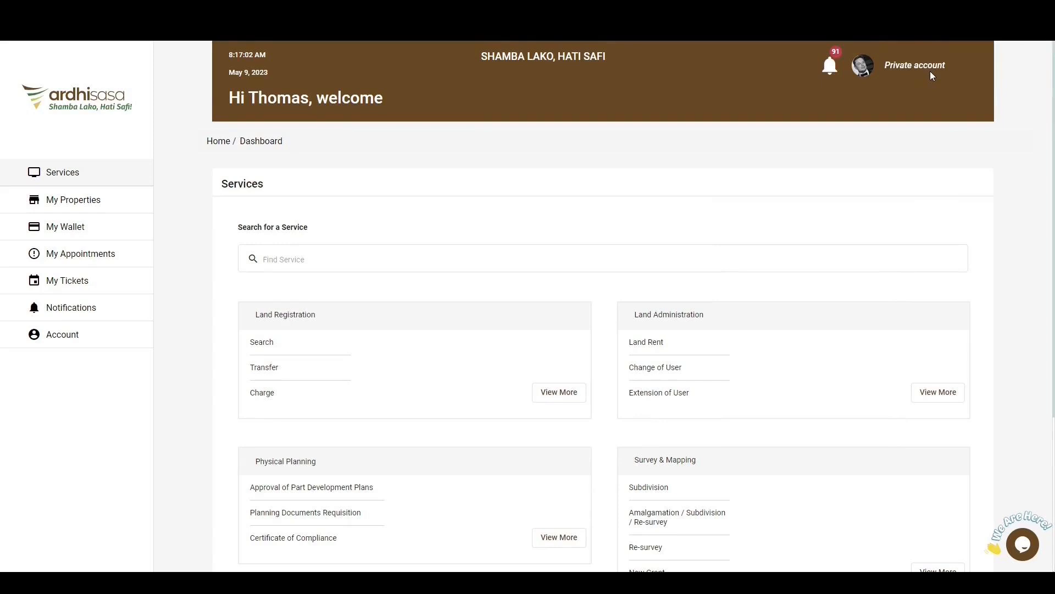
{"action": "mouse_move", "coordinate": [891, 84]}
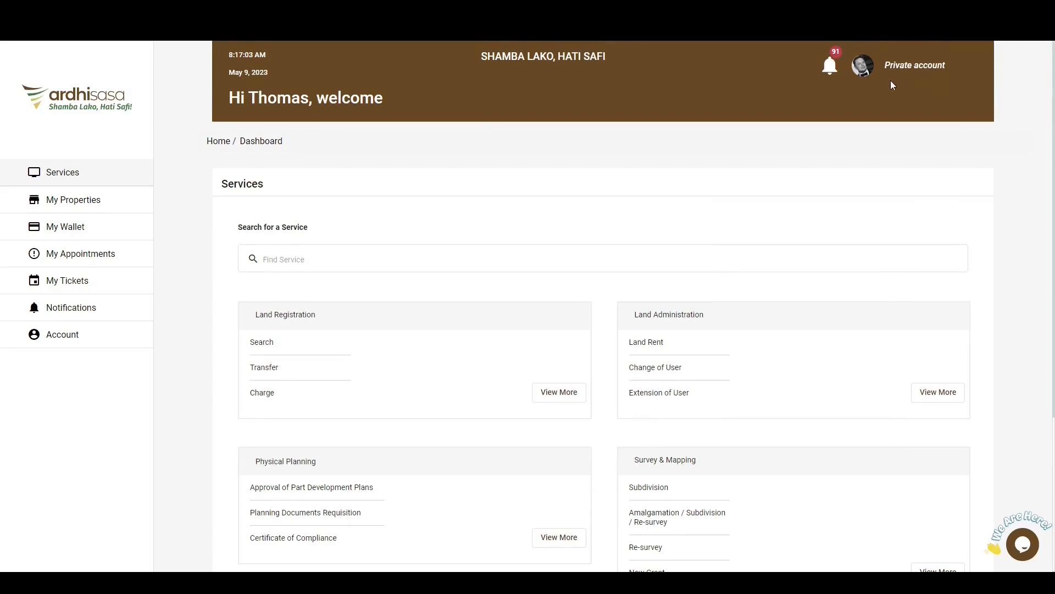
Switch the session from the private account to the Licensed Surveyor Account via the profile avatar
{"action": "left_click", "coordinate": [862, 65]}
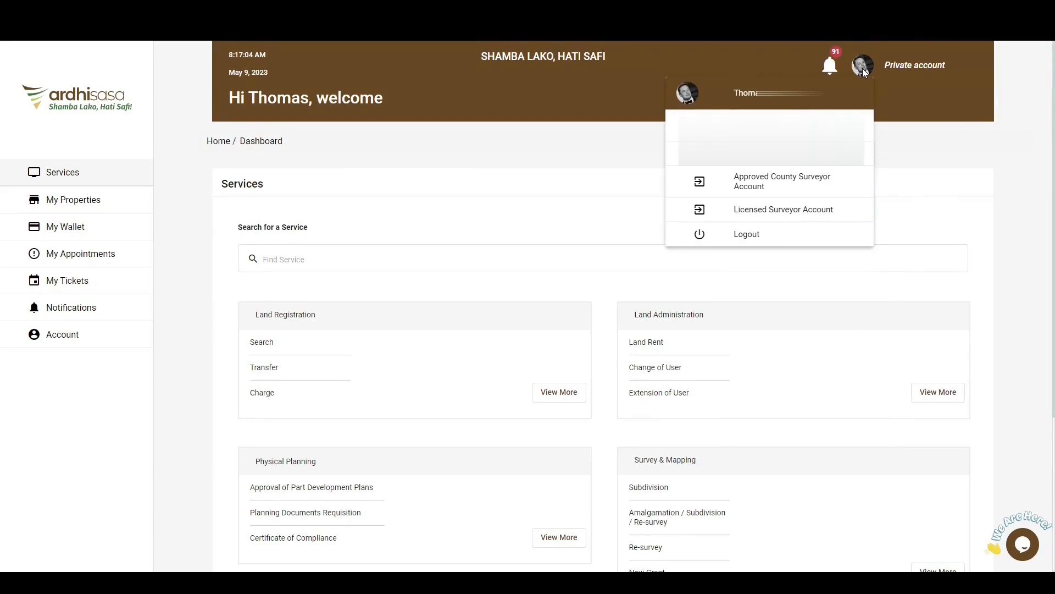
{"action": "mouse_move", "coordinate": [763, 220]}
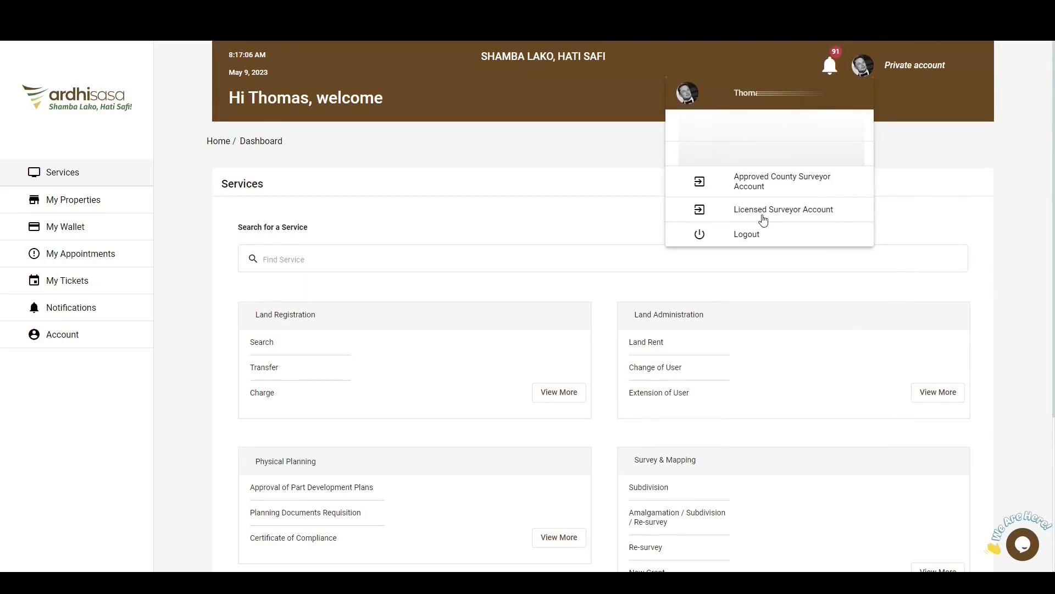
{"action": "mouse_move", "coordinate": [783, 209]}
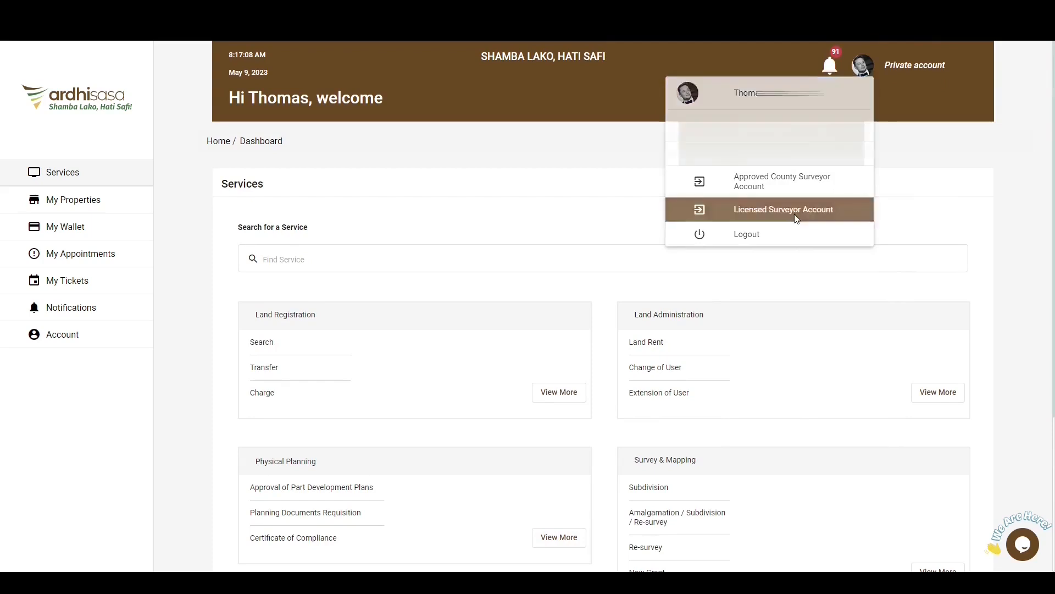
{"action": "left_click", "coordinate": [783, 209]}
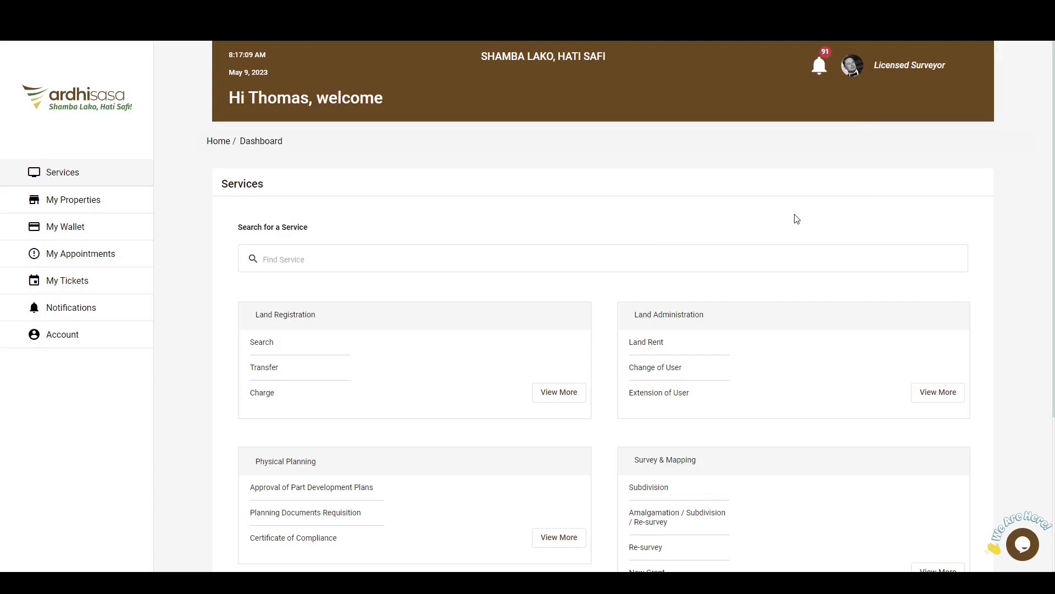
Go to Survey & Mapping's View More, choose Get Mutation and check the Pending applications tab
{"action": "scroll", "scroll_direction": "down", "scroll_amount": 3}
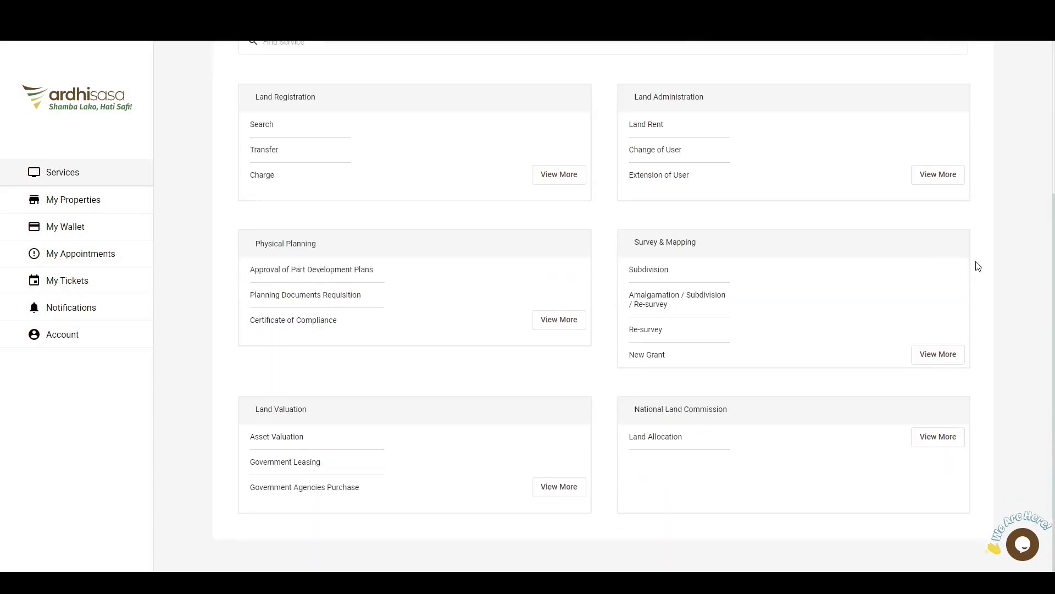
{"action": "mouse_move", "coordinate": [746, 354]}
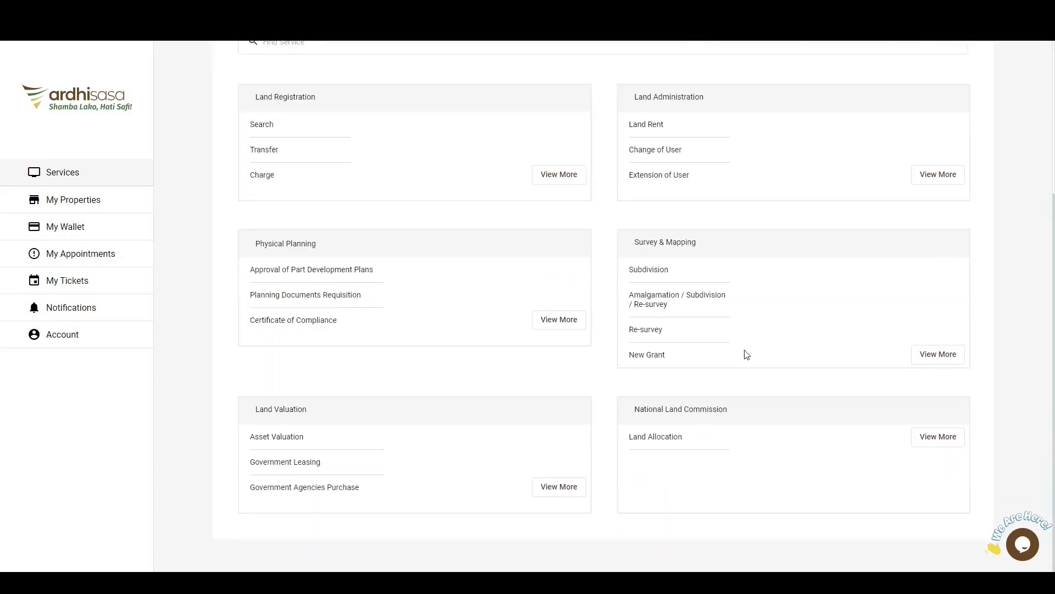
{"action": "left_click", "coordinate": [936, 354]}
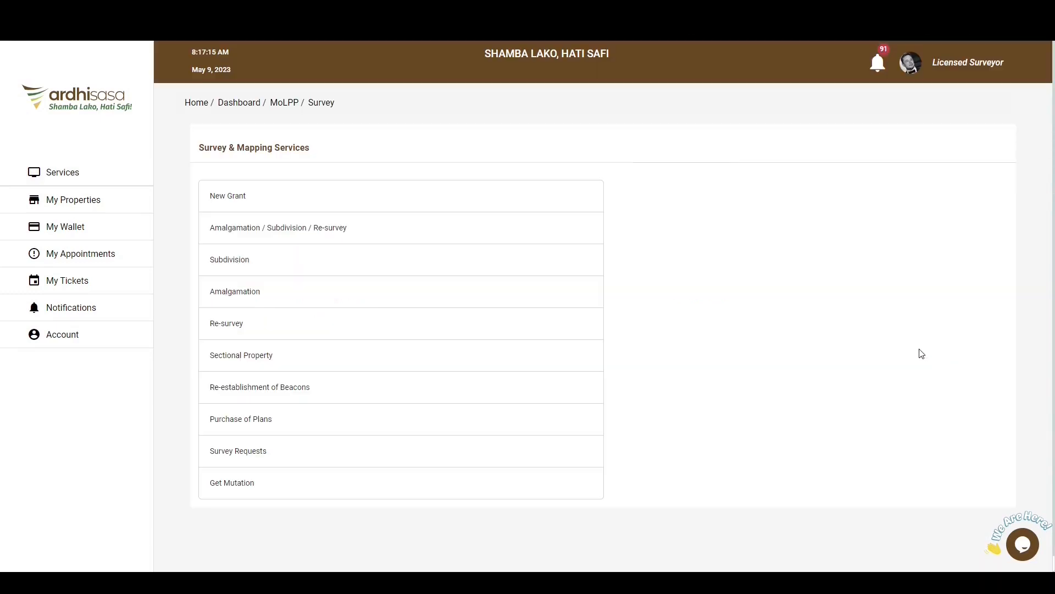
{"action": "mouse_move", "coordinate": [325, 425]}
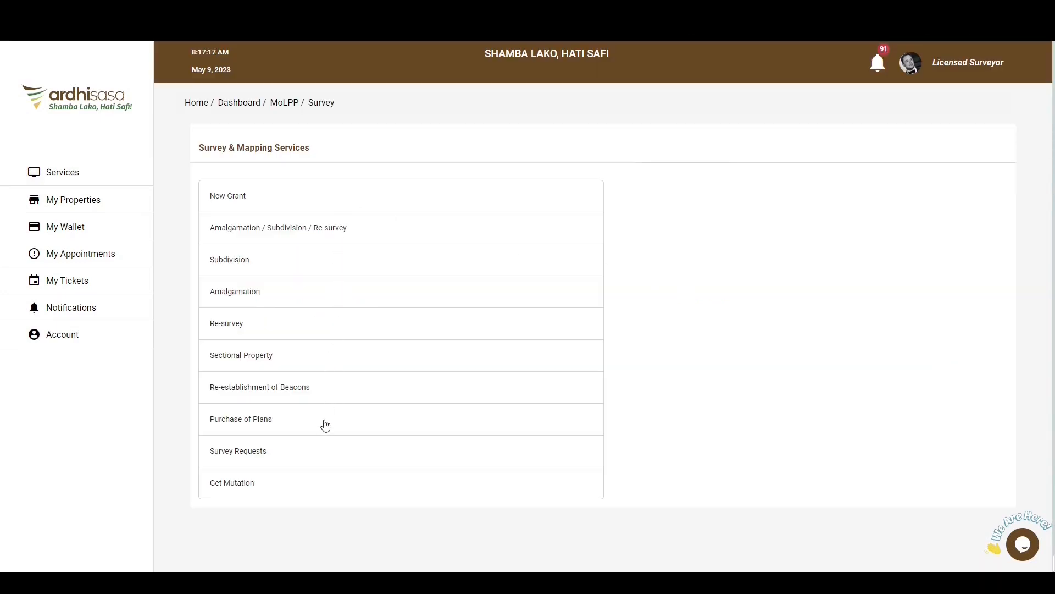
{"action": "mouse_move", "coordinate": [270, 494]}
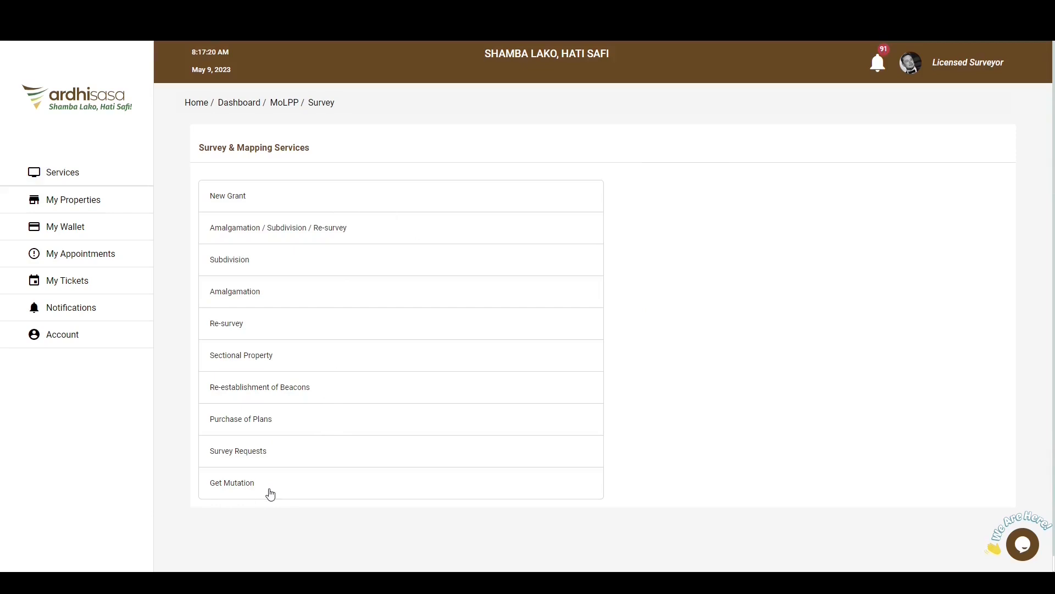
{"action": "left_click", "coordinate": [231, 482]}
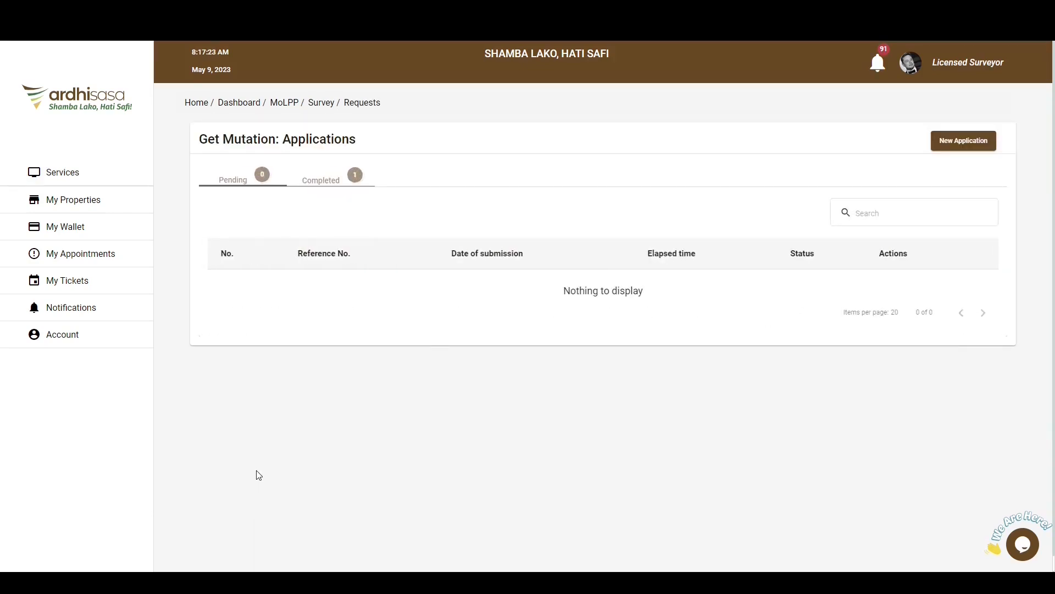
{"action": "mouse_move", "coordinate": [290, 212]}
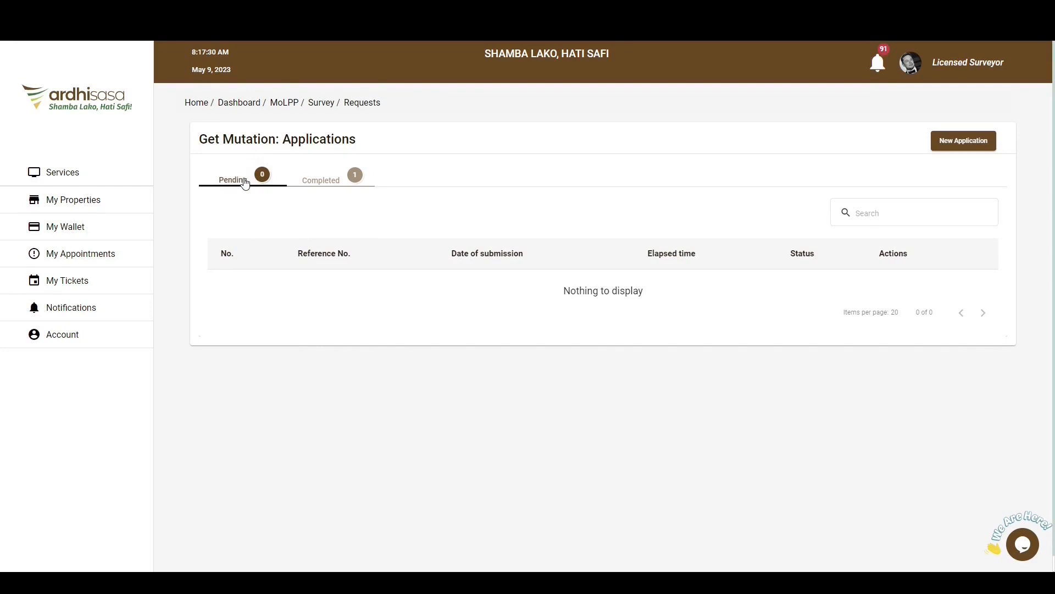
{"action": "left_click", "coordinate": [321, 180]}
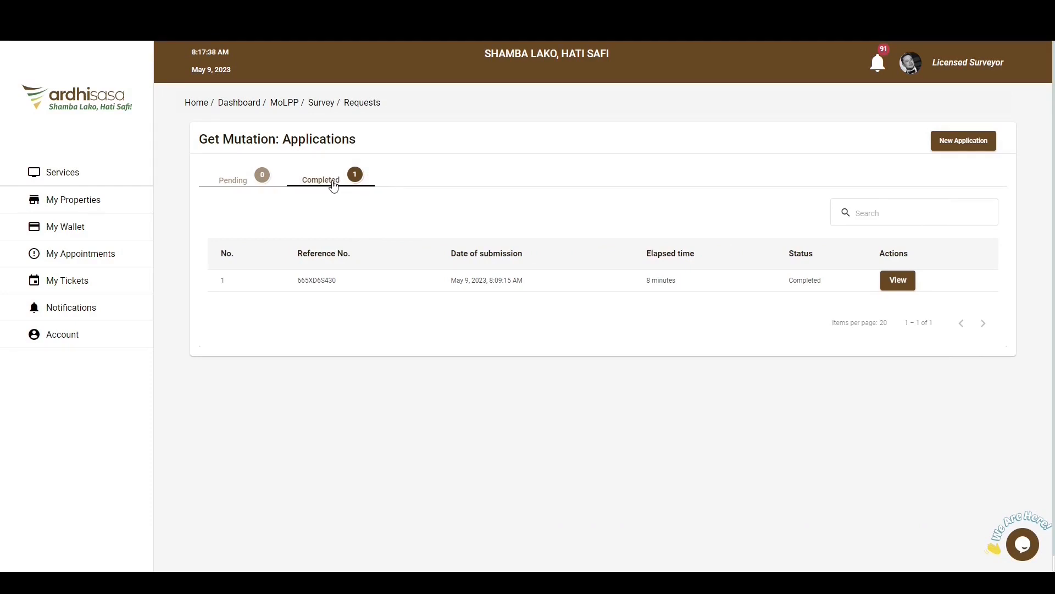
{"action": "mouse_move", "coordinate": [410, 213]}
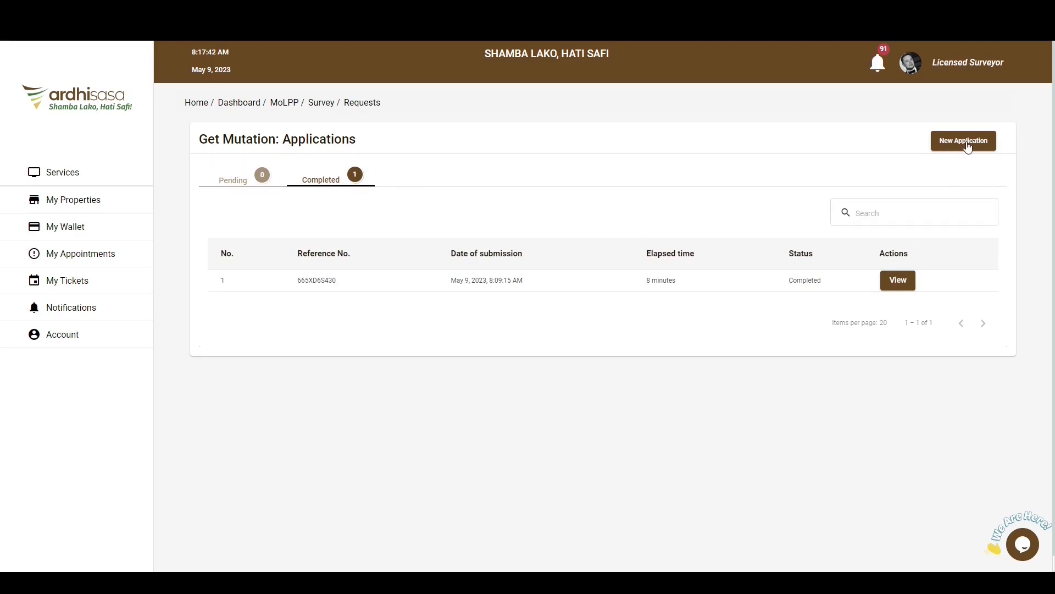
Start a new mutation application, expand and collapse the FAQ answers, and advance to Land Control Board Consent Details
{"action": "left_click", "coordinate": [963, 141]}
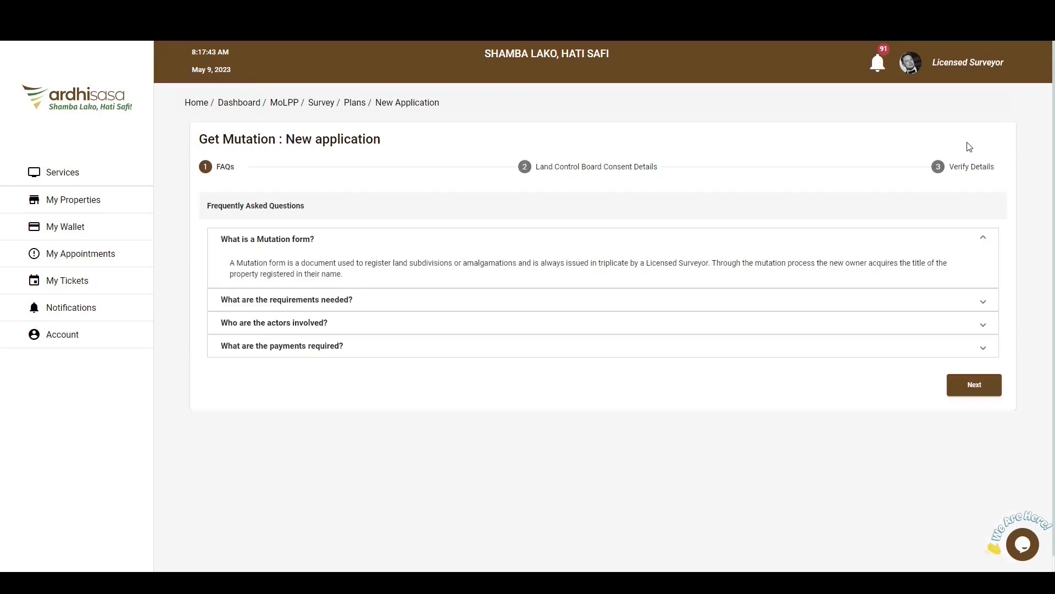
{"action": "mouse_move", "coordinate": [201, 204]}
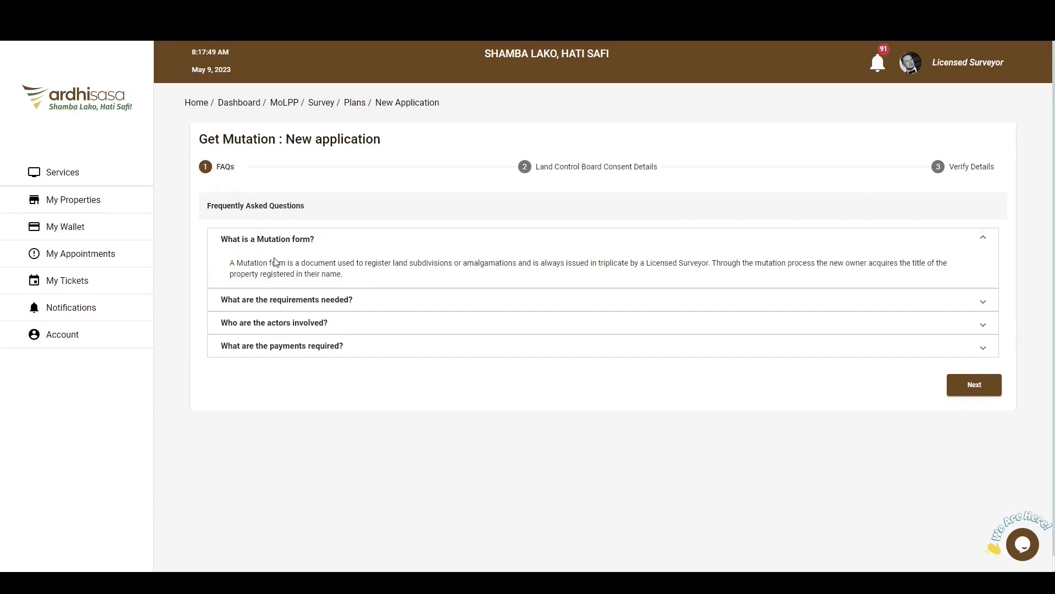
{"action": "mouse_move", "coordinate": [245, 290]}
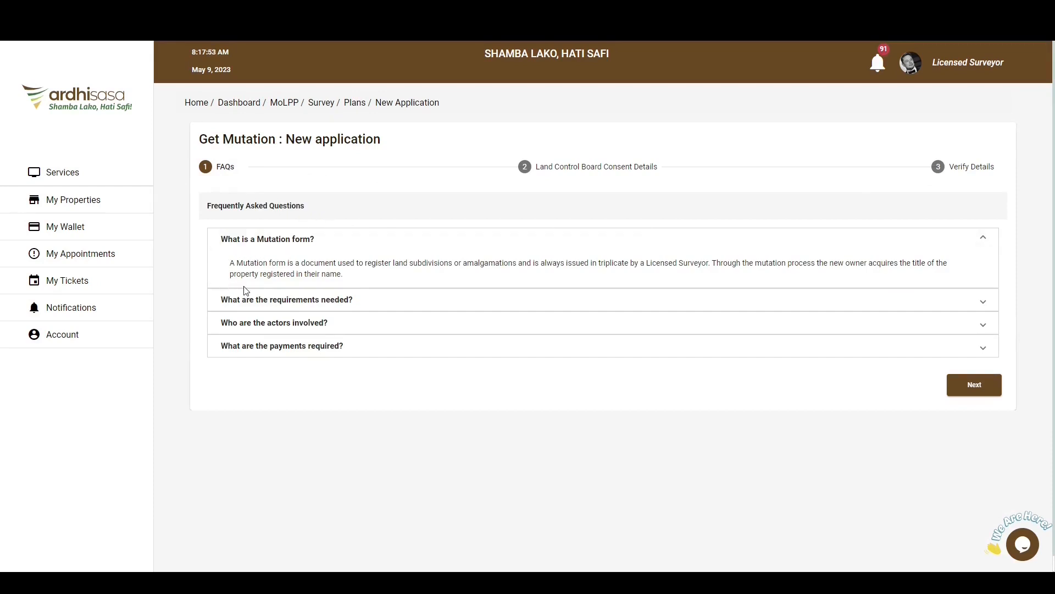
{"action": "left_click", "coordinate": [287, 299]}
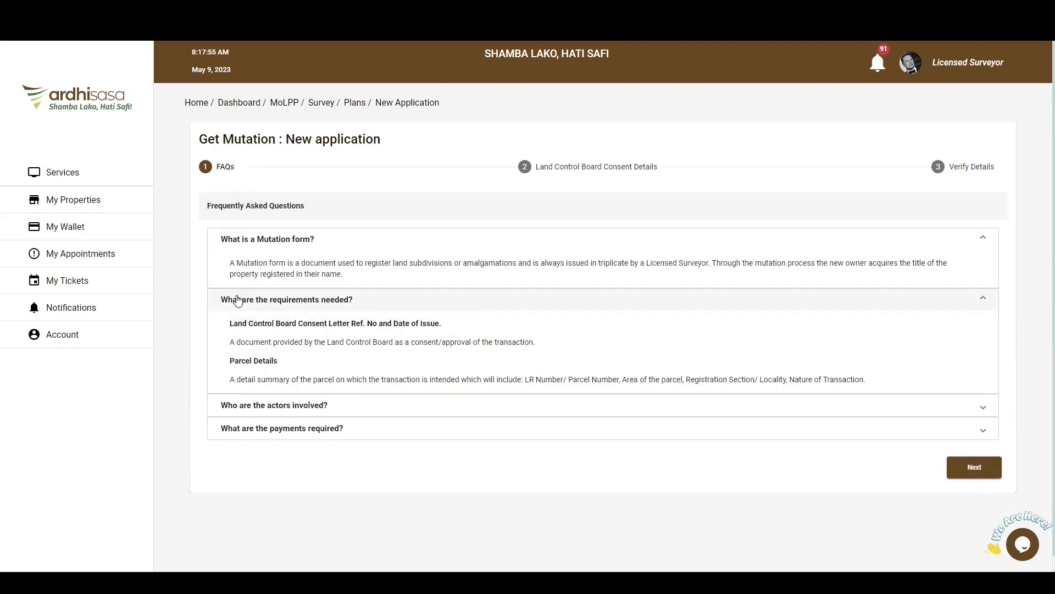
{"action": "left_click", "coordinate": [274, 404]}
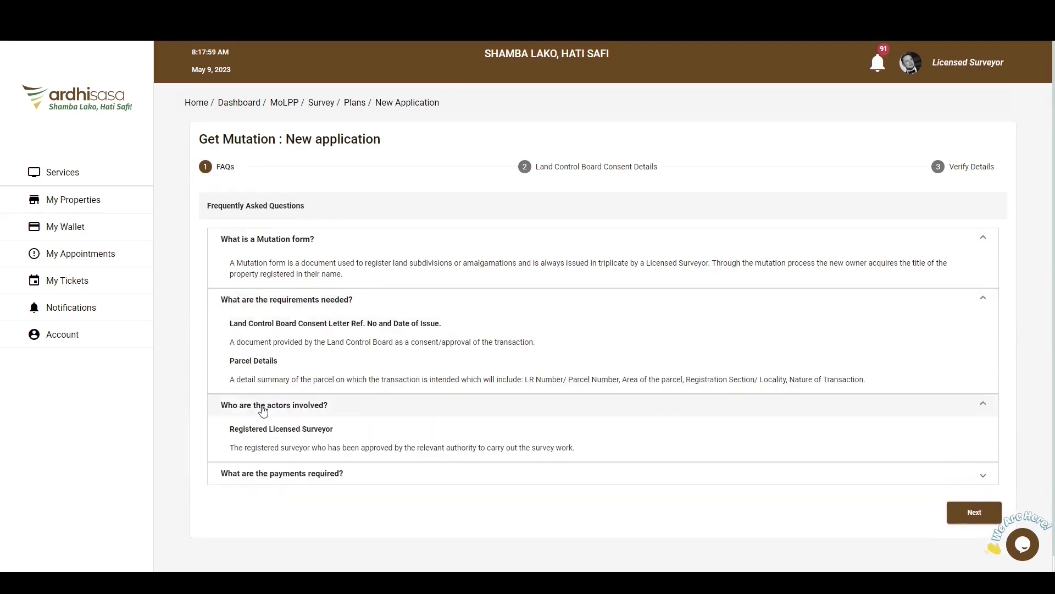
{"action": "left_click", "coordinate": [282, 473]}
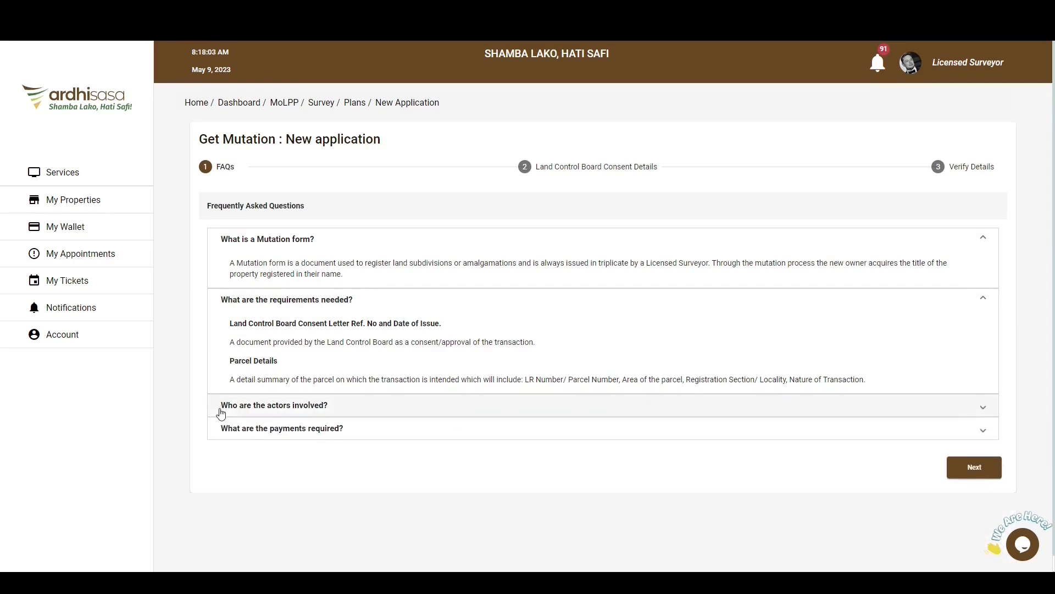
{"action": "left_click", "coordinate": [285, 299]}
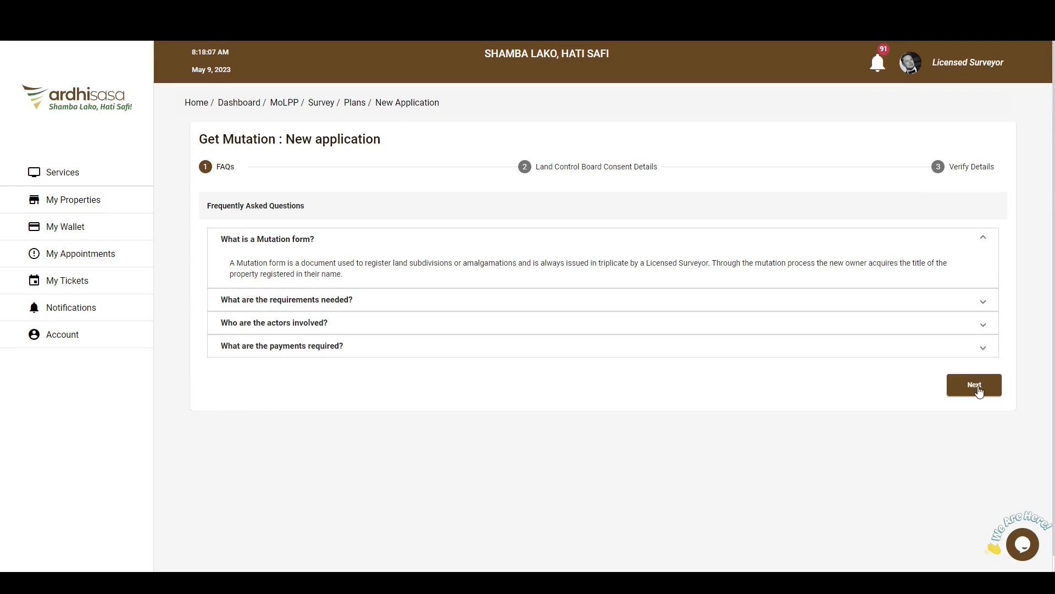
{"action": "left_click", "coordinate": [974, 384]}
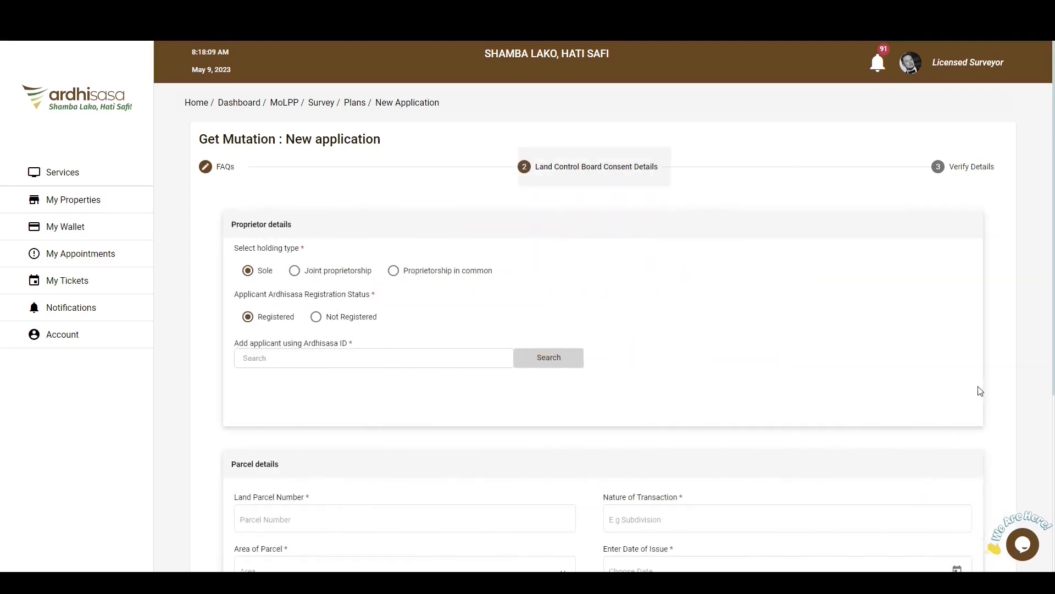
{"action": "mouse_move", "coordinate": [632, 182]}
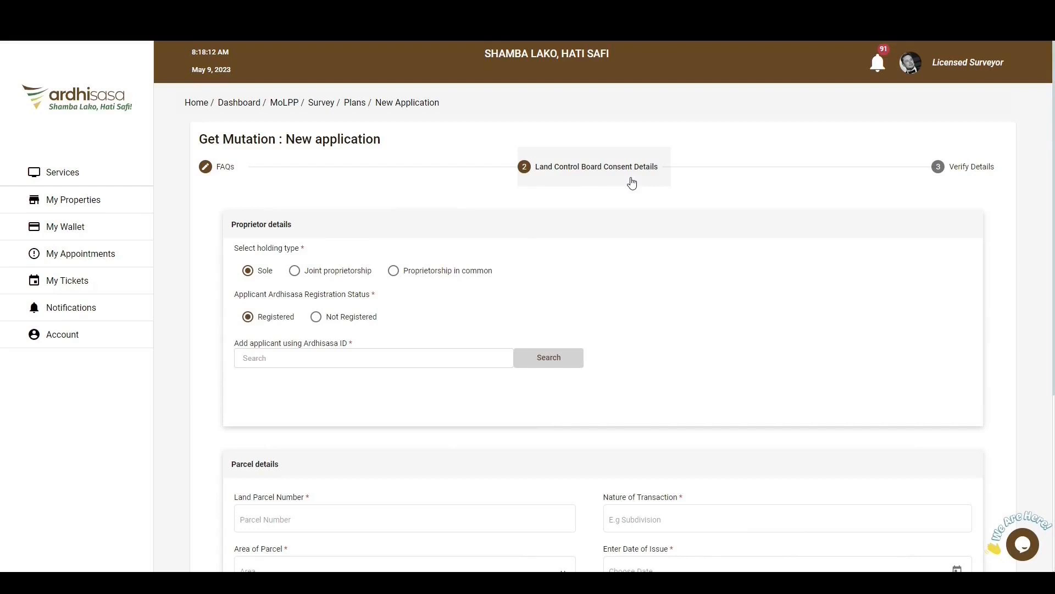
{"action": "mouse_move", "coordinate": [294, 233]}
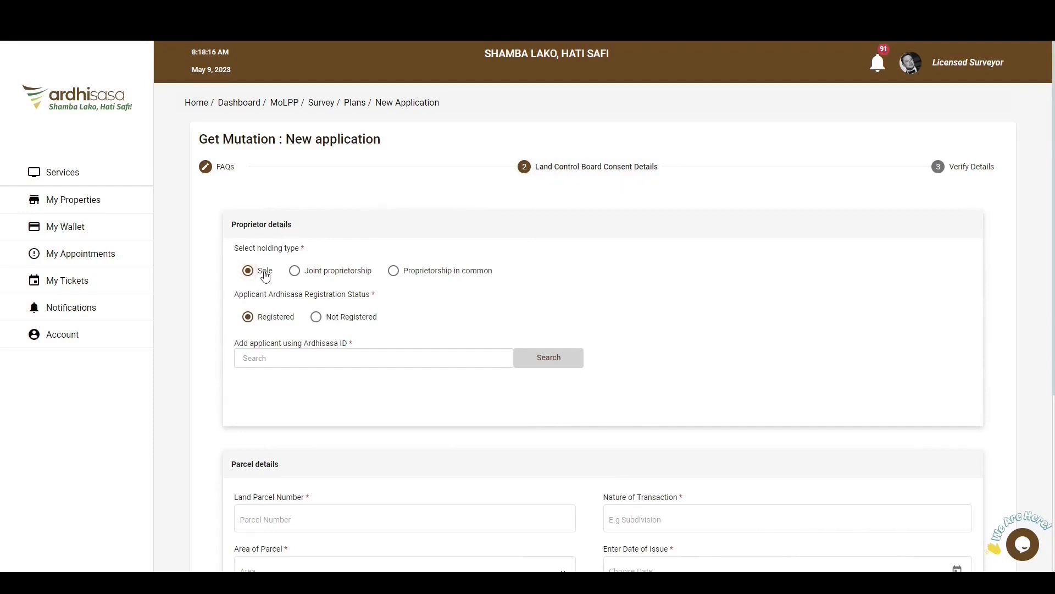
Try joint and common holding types, Not Registered and passport identification, settling back on Sole with ID number
{"action": "left_click", "coordinate": [294, 270]}
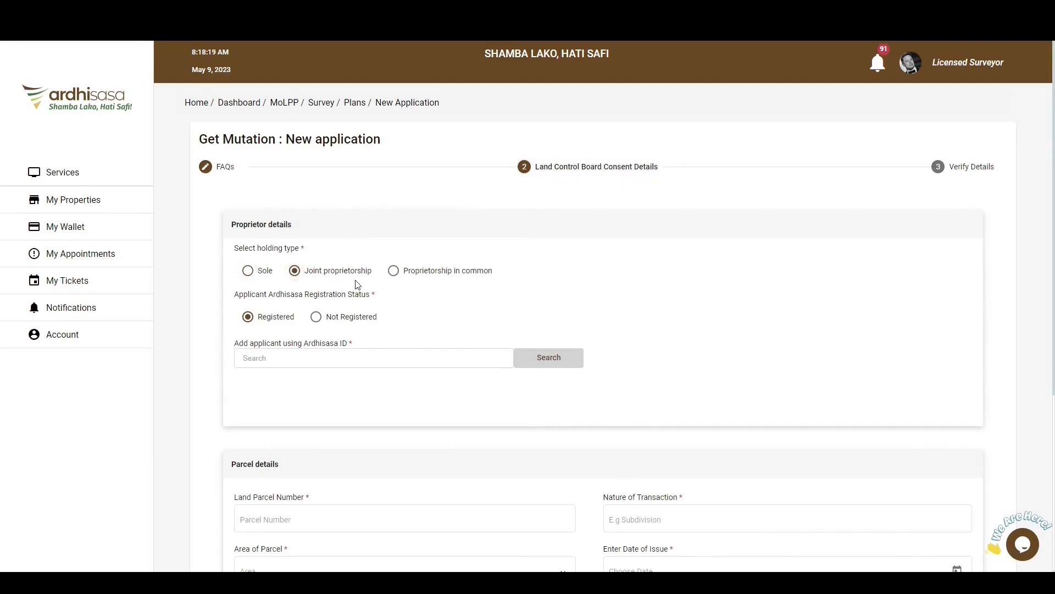
{"action": "left_click", "coordinate": [393, 270]}
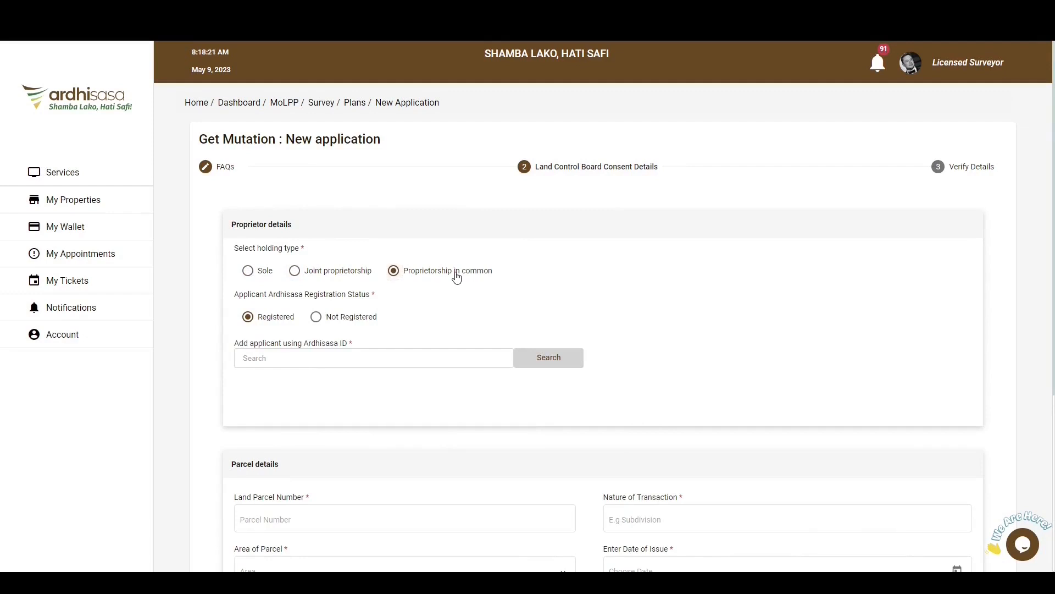
{"action": "mouse_move", "coordinate": [248, 270]}
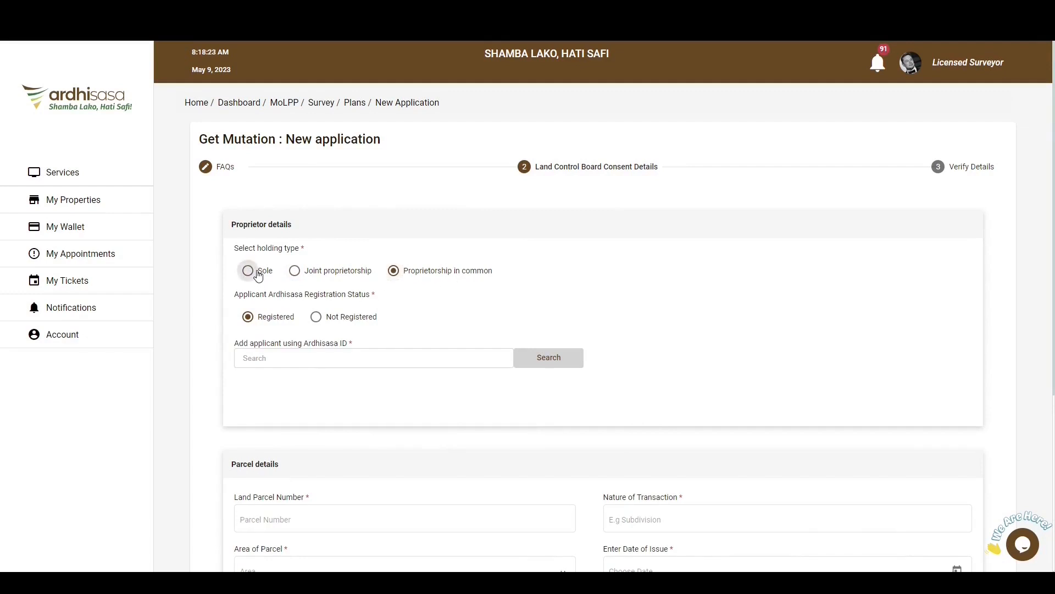
{"action": "left_click", "coordinate": [248, 270]}
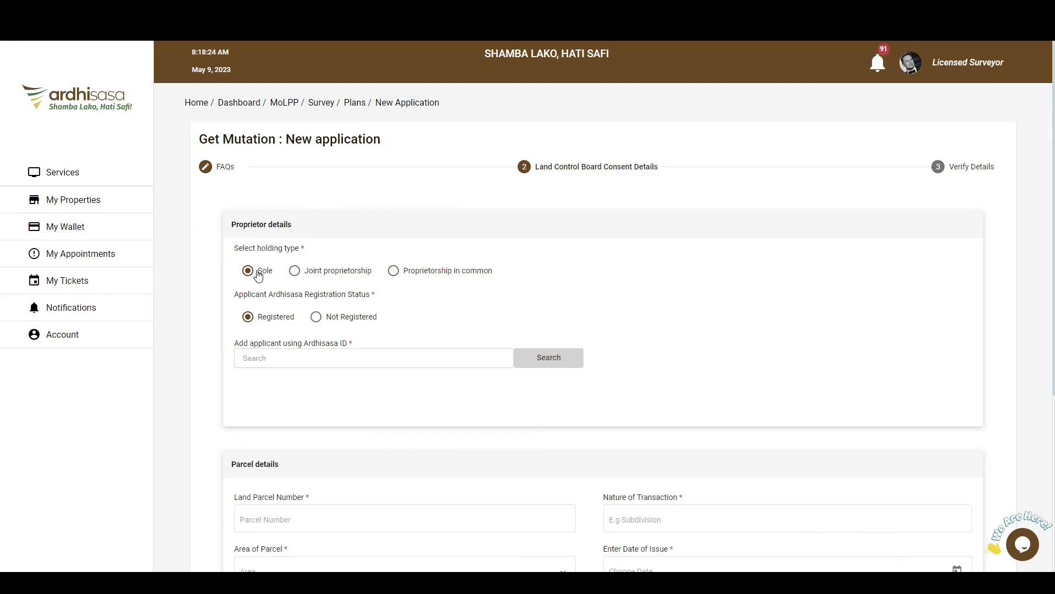
{"action": "mouse_move", "coordinate": [337, 304]}
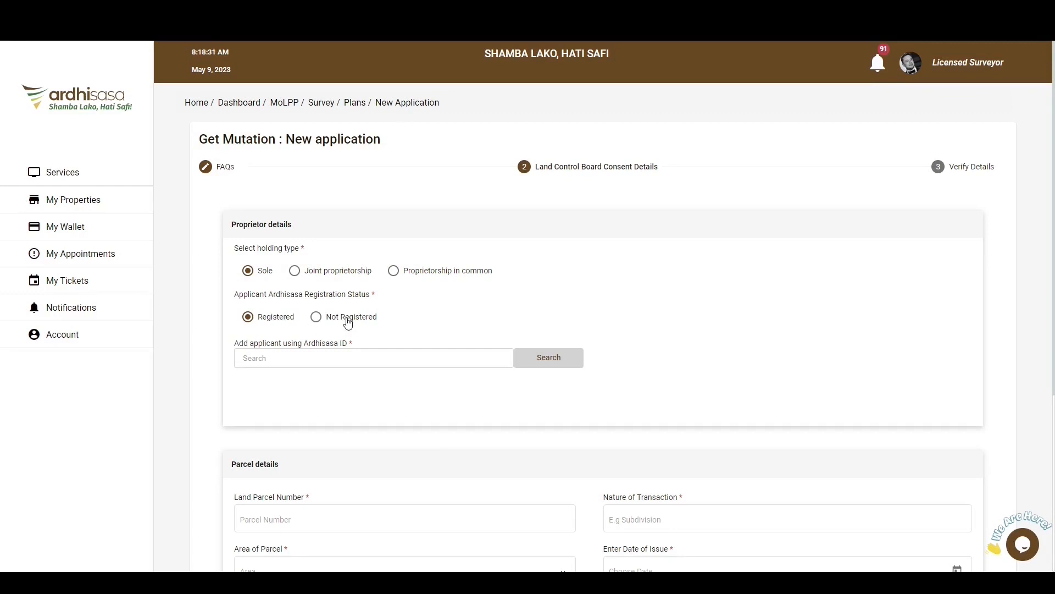
{"action": "left_click", "coordinate": [316, 317]}
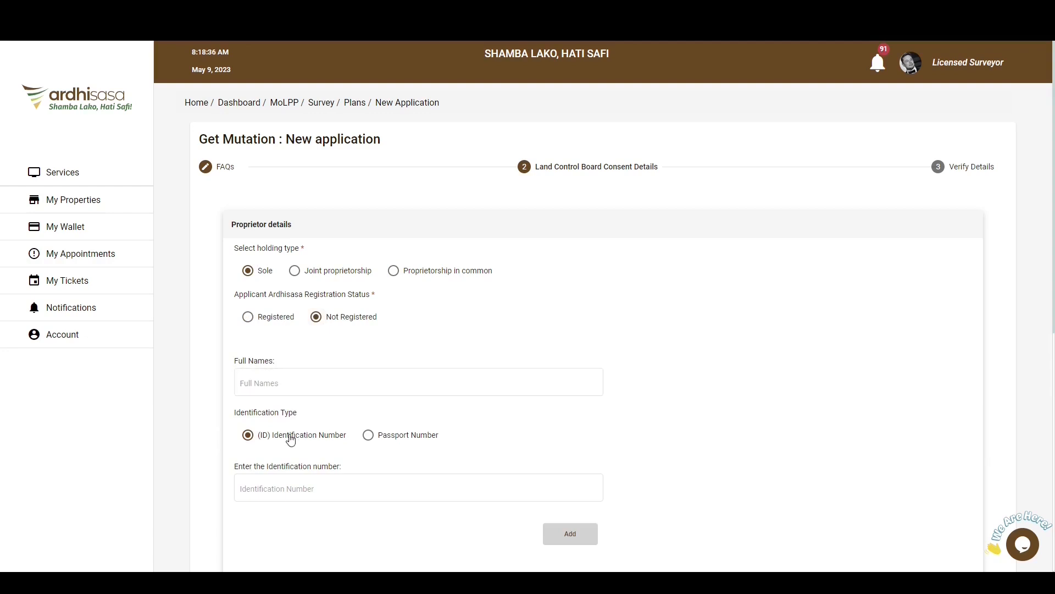
{"action": "left_click", "coordinate": [368, 434]}
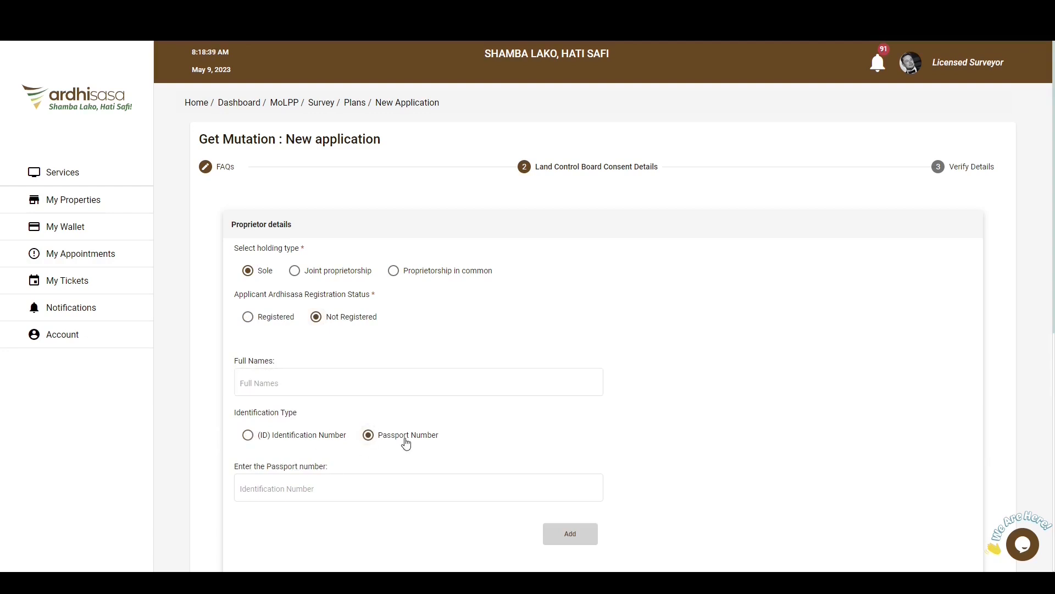
{"action": "left_click", "coordinate": [248, 434]}
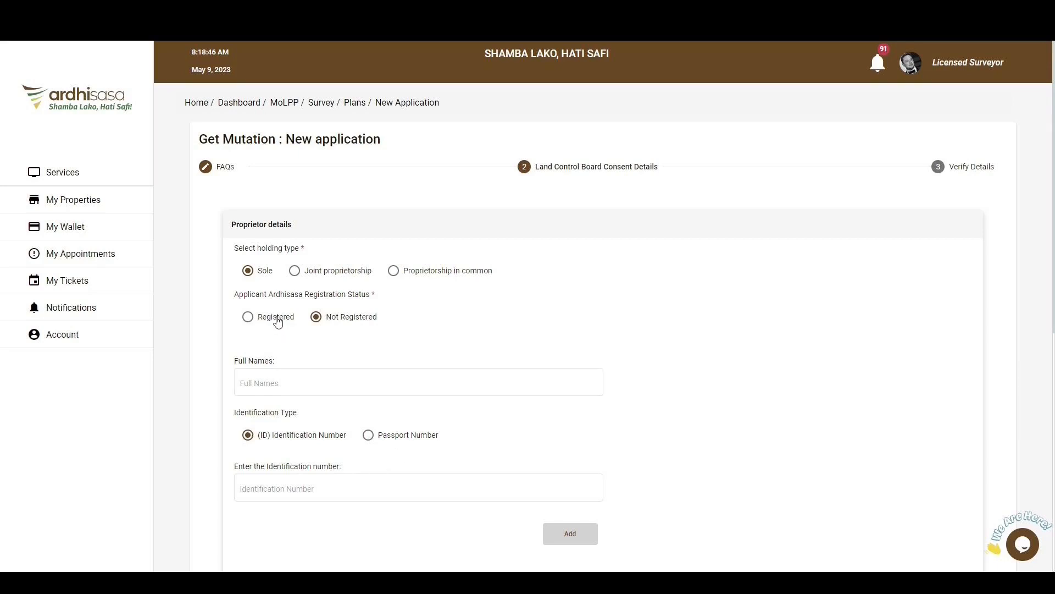
Mark the applicant as Registered, enter the Ardhisasa ID and search to add the proprietor
{"action": "left_click", "coordinate": [248, 317]}
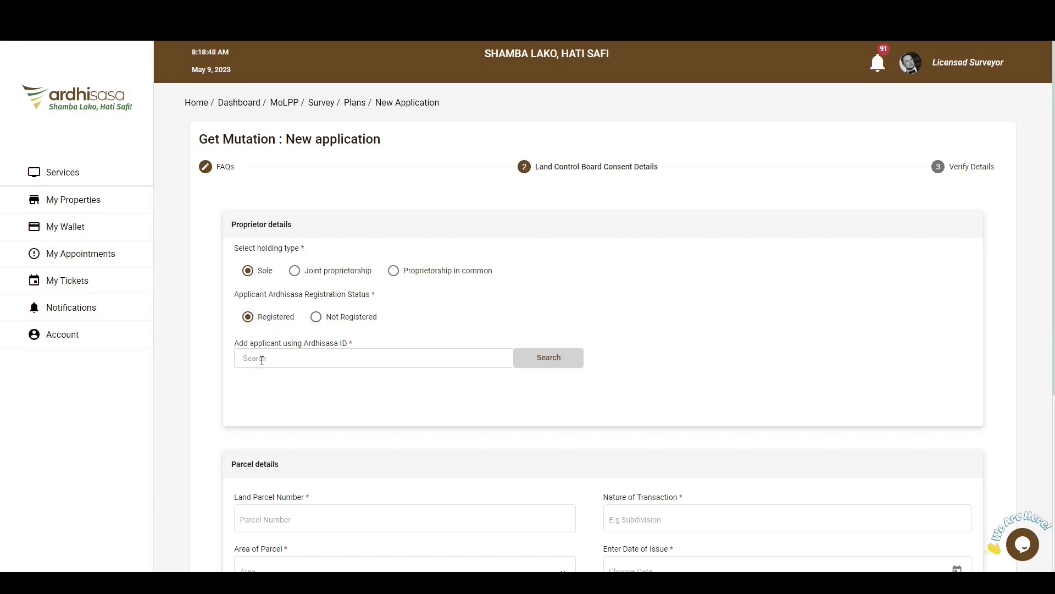
{"action": "left_click", "coordinate": [374, 357]}
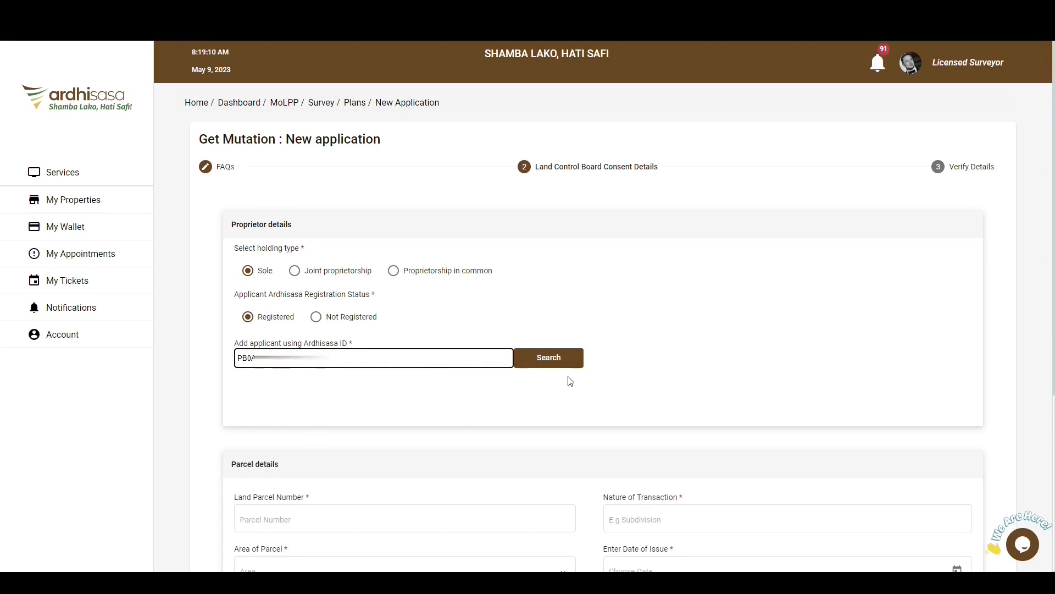
{"action": "left_click", "coordinate": [548, 358]}
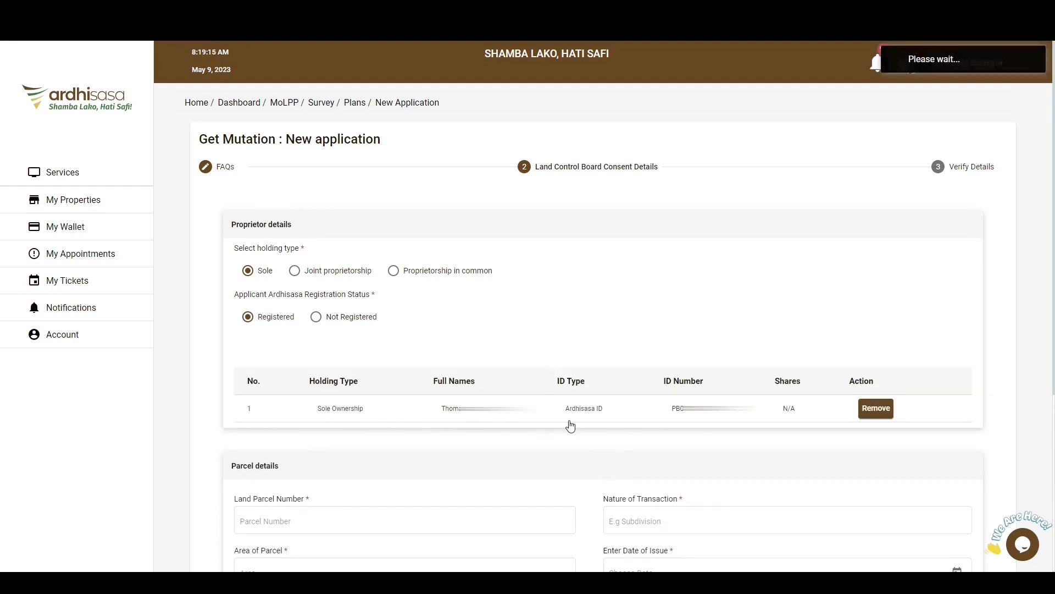
Fill parcel details: THIKA/MUNICIPALITY, area 0.0142, THIKA TOWN, SUBDIVISION, and the consent date of issue
{"action": "scroll", "scroll_direction": "down", "scroll_amount": 3}
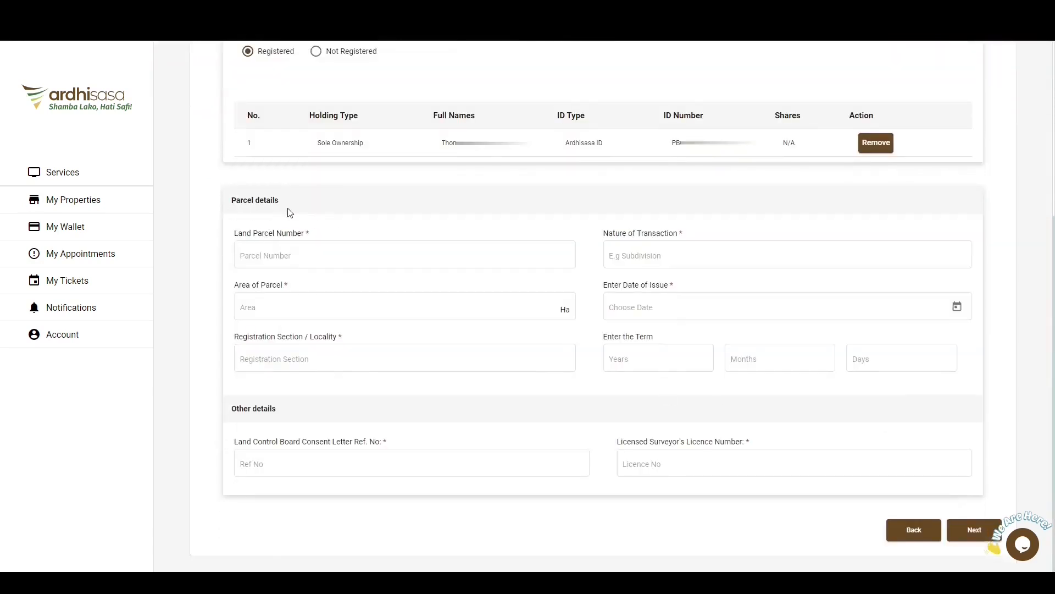
{"action": "left_click", "coordinate": [405, 255]}
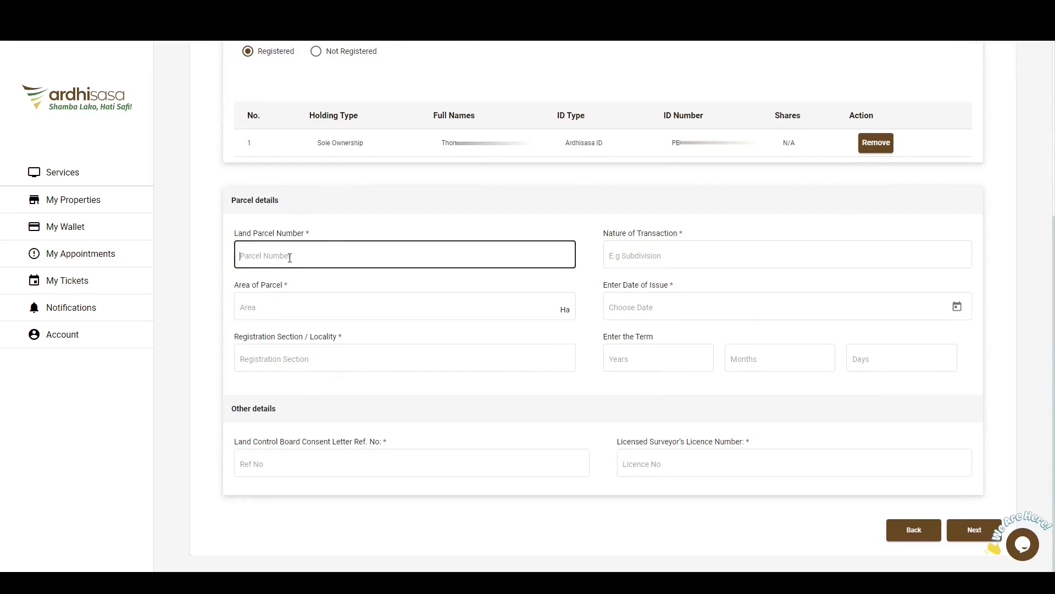
{"action": "type", "text": "THIKA/MUNICIPALITY"}
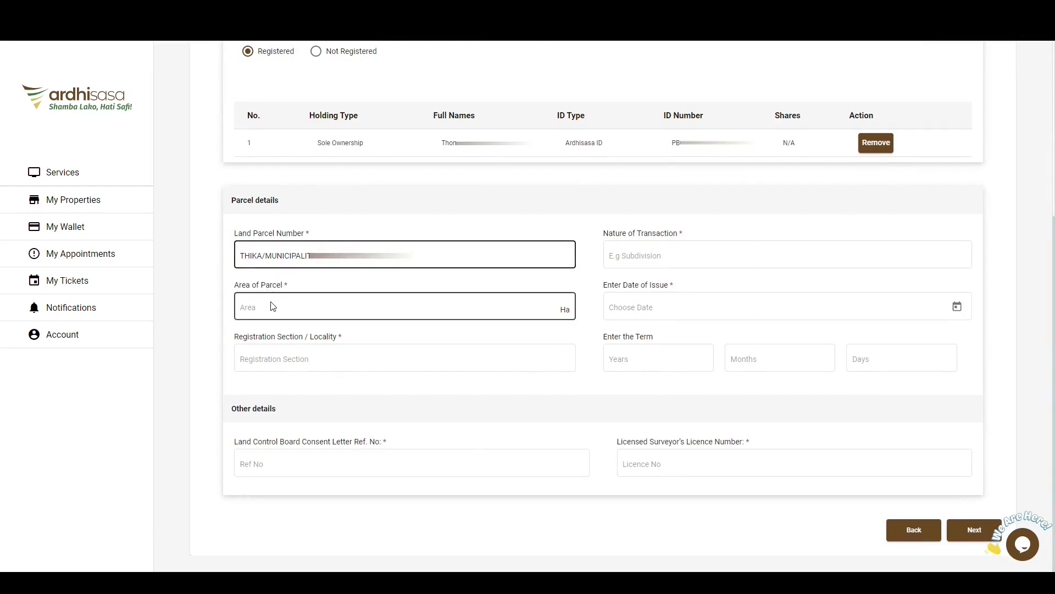
{"action": "type", "text": "0.0142"}
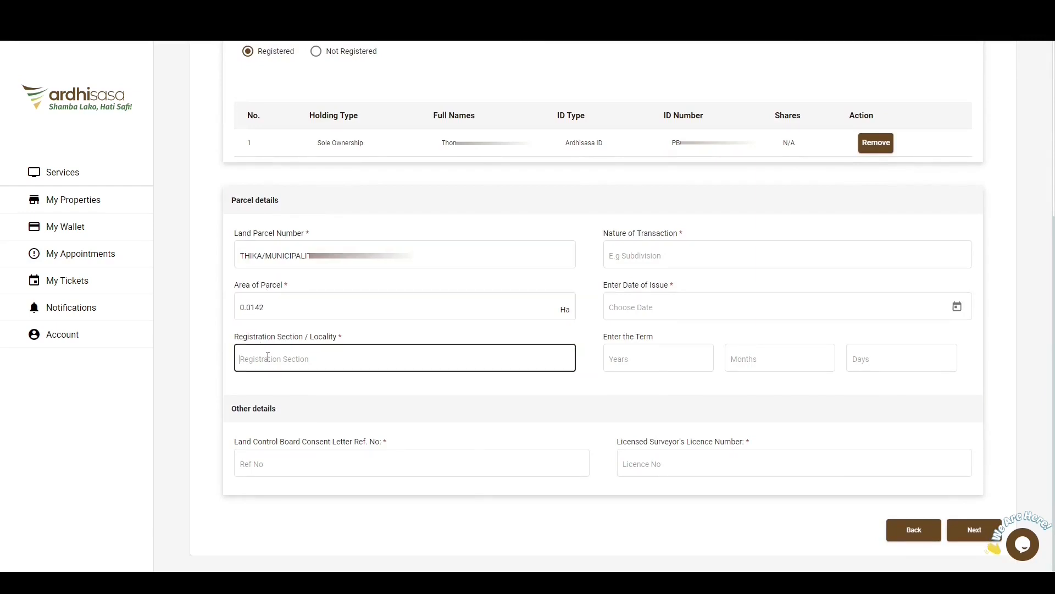
{"action": "type", "text": "THIKA TOWN"}
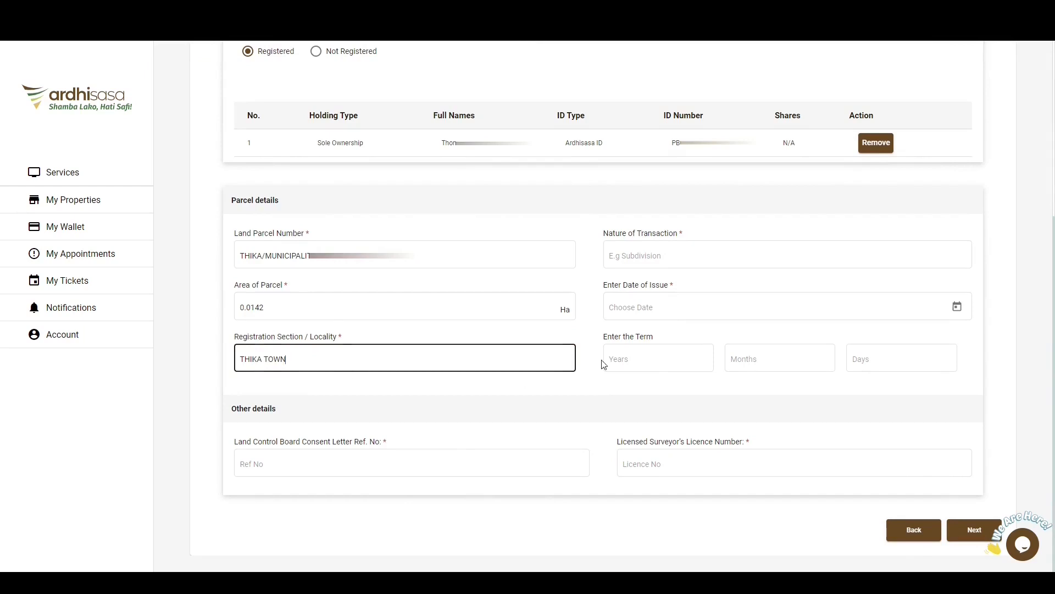
{"action": "type", "text": "SUBDIVISION"}
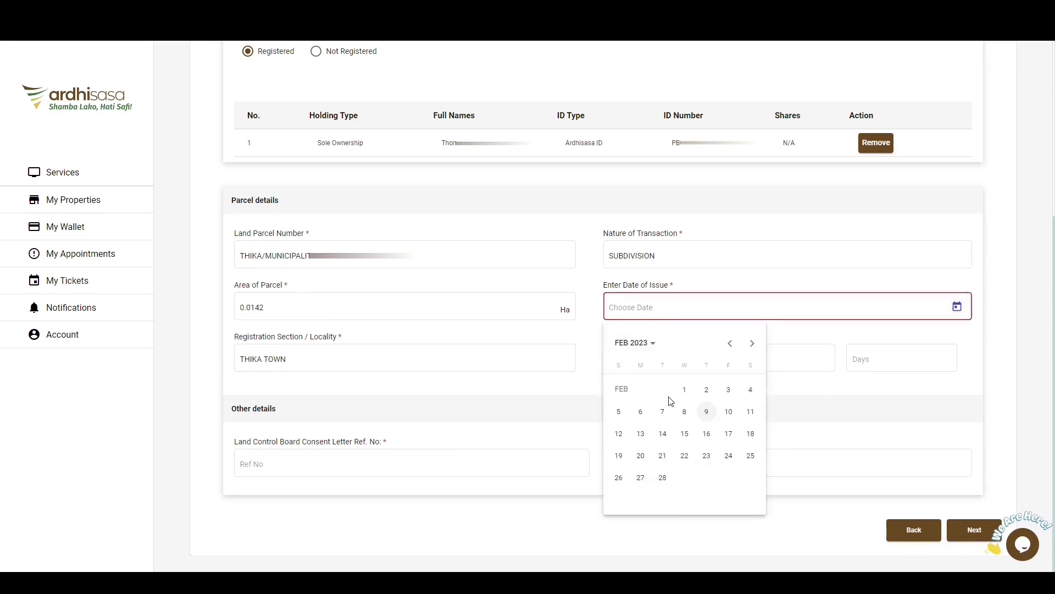
{"action": "left_click", "coordinate": [705, 389]}
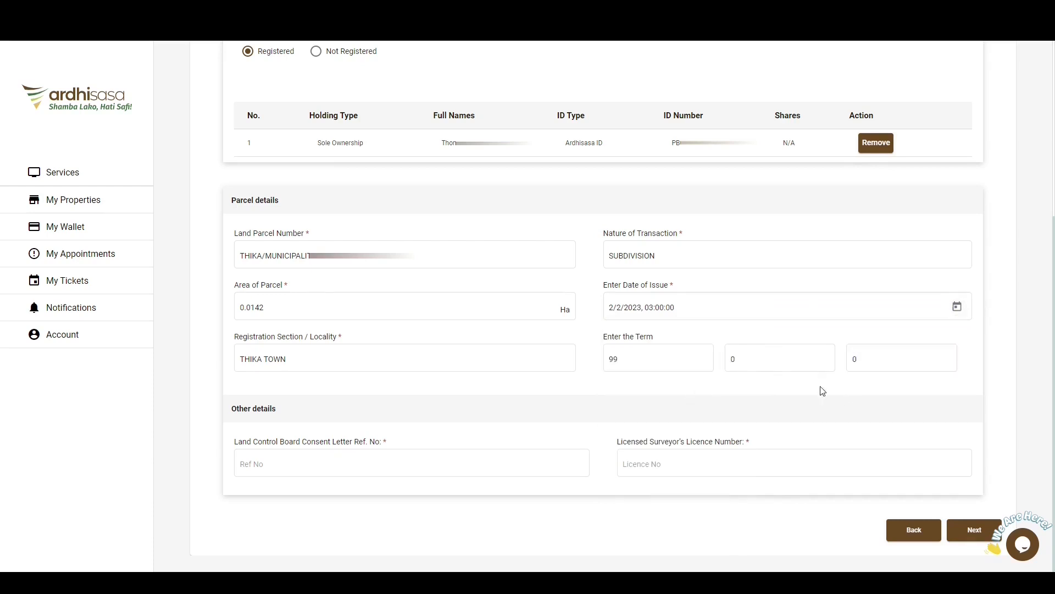
{"action": "mouse_move", "coordinate": [545, 494]}
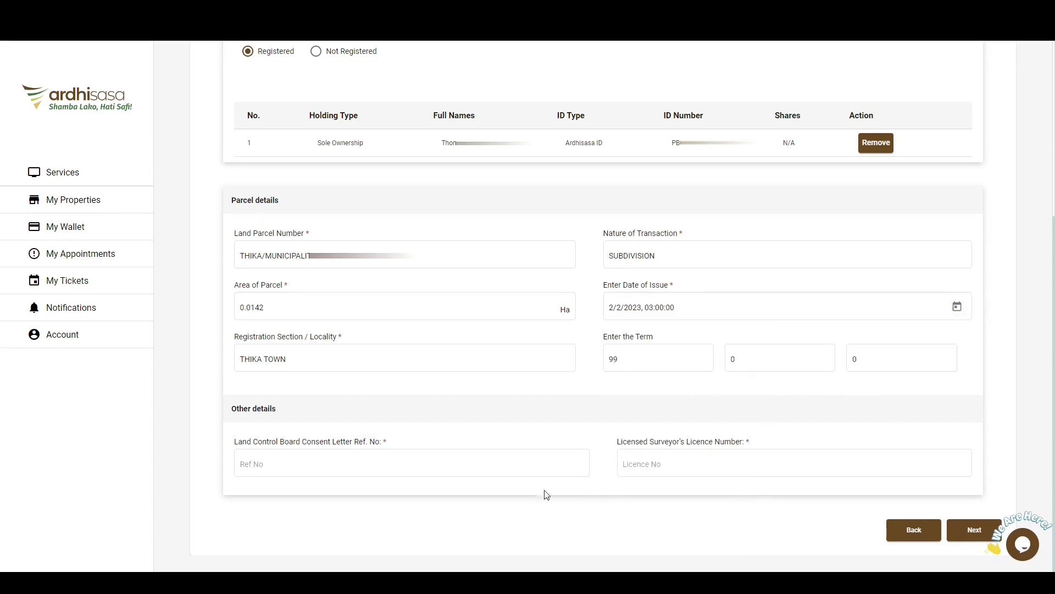
Enter the consent letter reference number and surveyor's licence number, then advance to Verify Details
{"action": "left_click", "coordinate": [411, 463]}
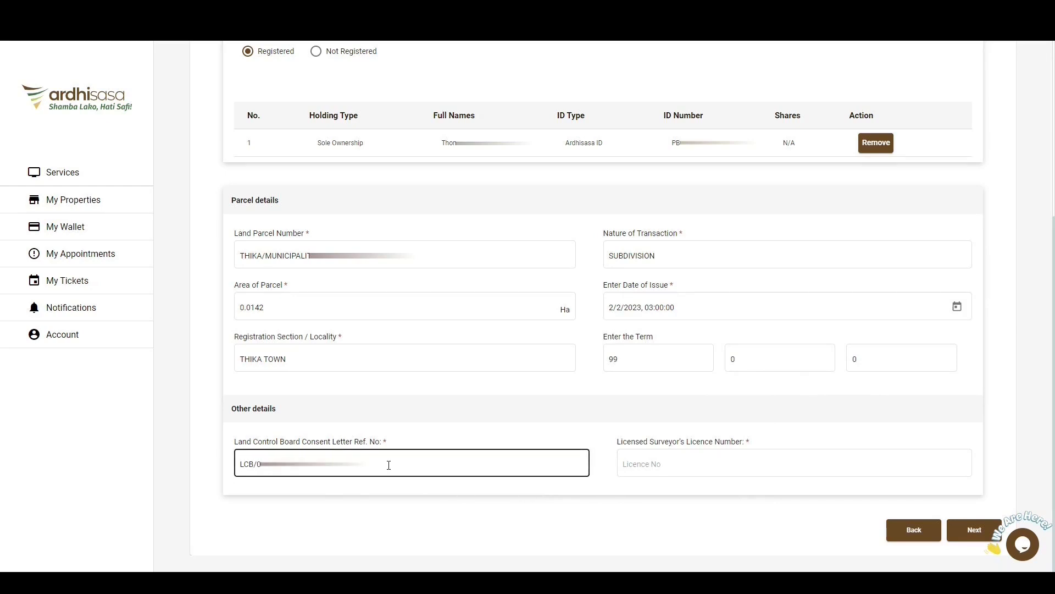
{"action": "left_click", "coordinate": [794, 462]}
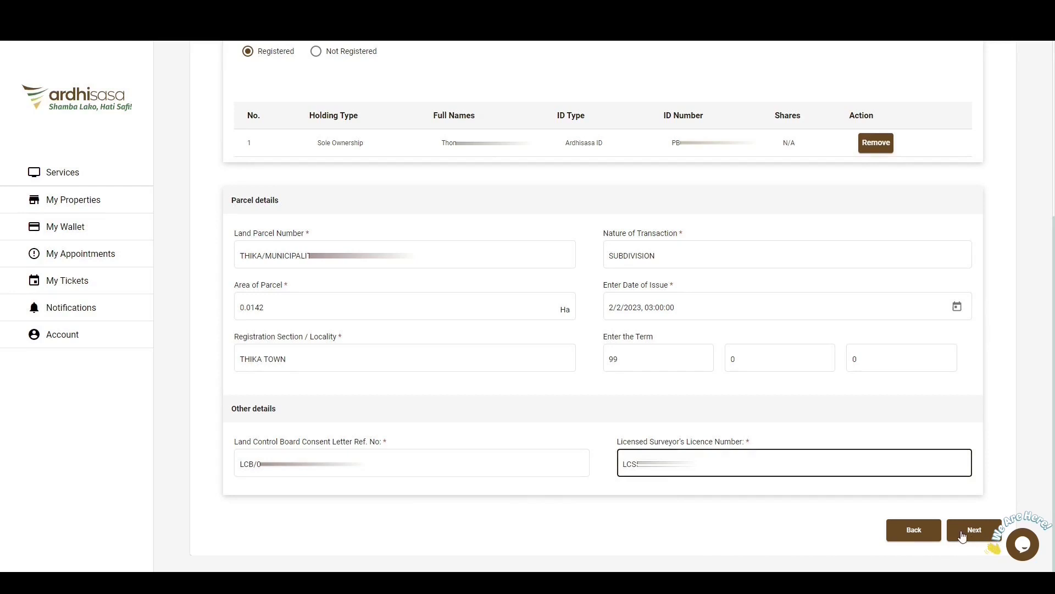
{"action": "left_click", "coordinate": [972, 530]}
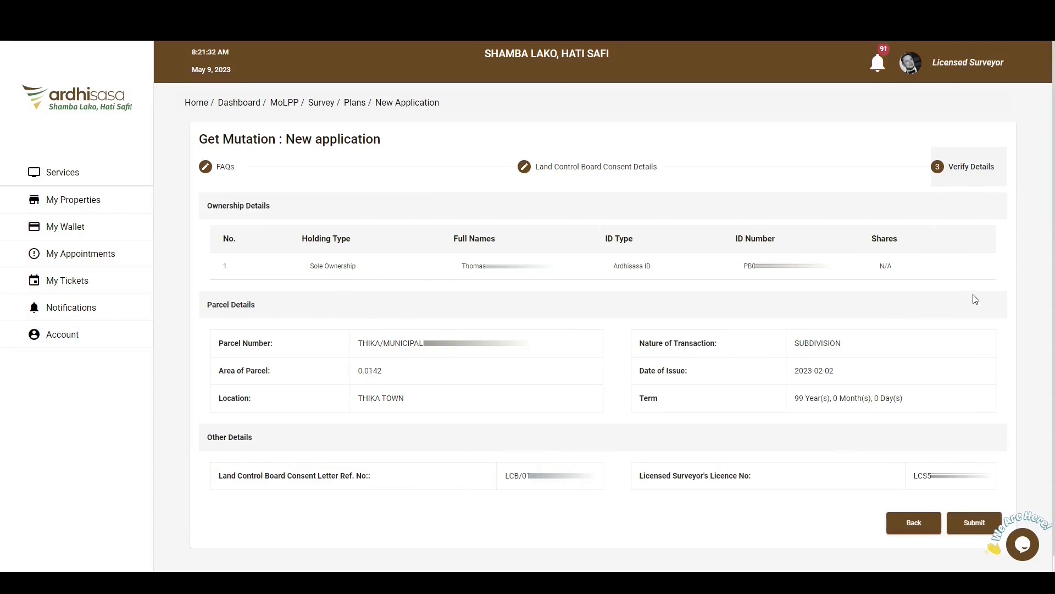
{"action": "mouse_move", "coordinate": [882, 393]}
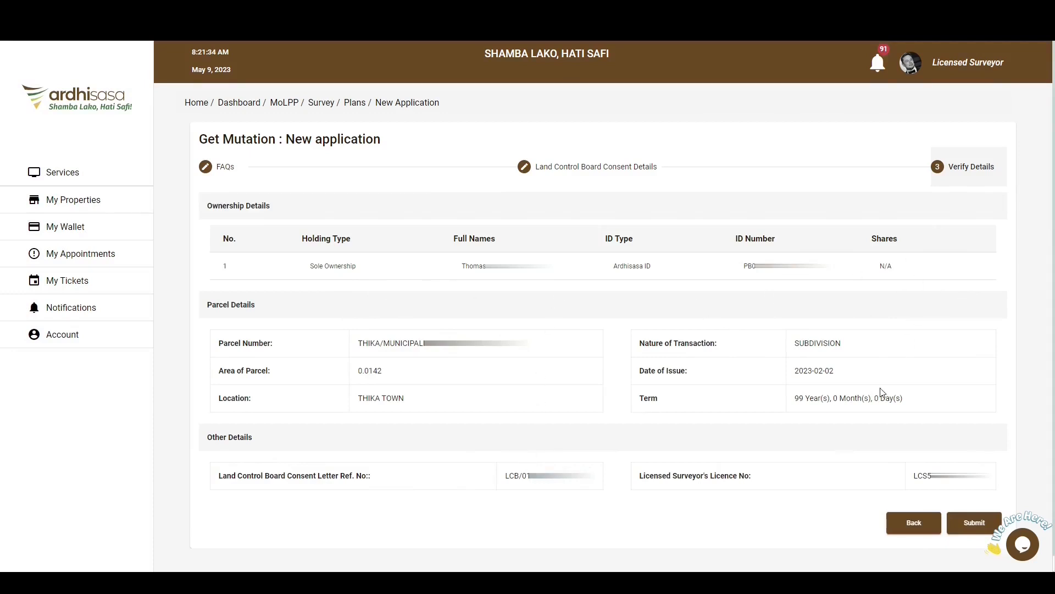
{"action": "mouse_move", "coordinate": [869, 432]}
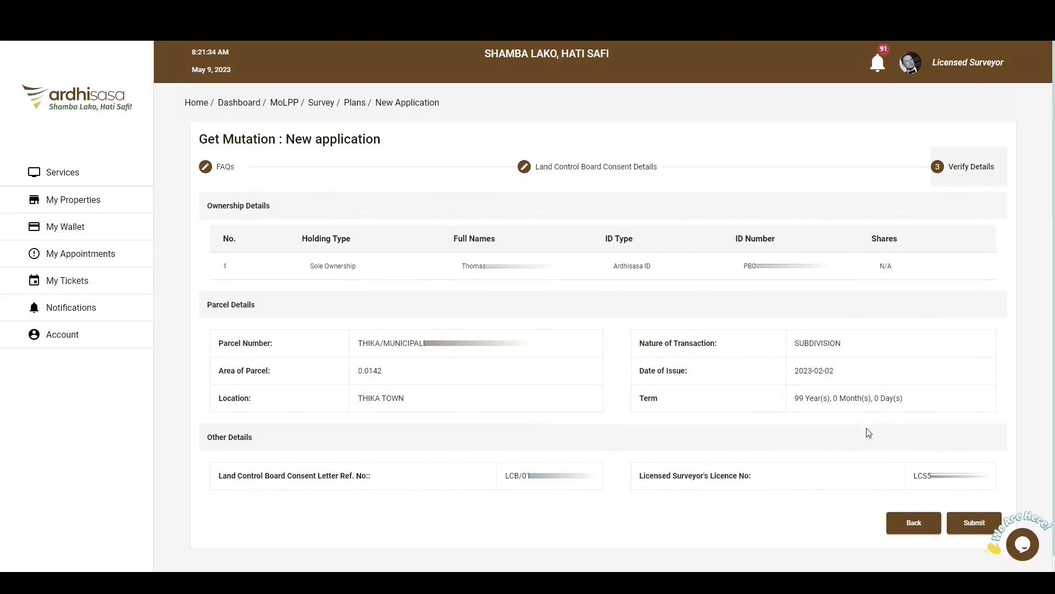
{"action": "mouse_move", "coordinate": [840, 473]}
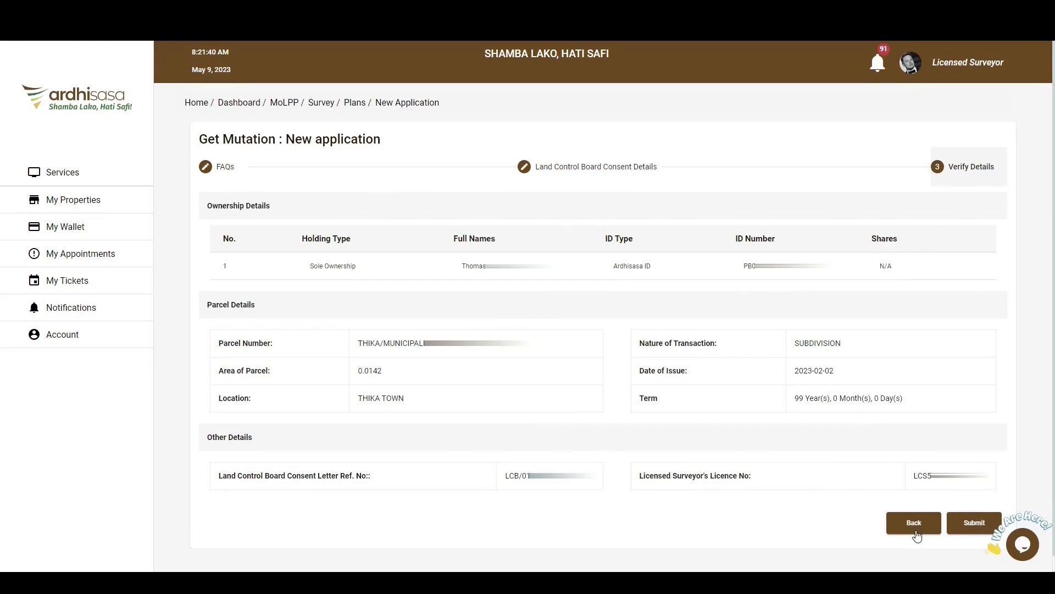
Submit the verified mutation application and confirm Yes, creating the pending Ksh. 50.00 Mutation Form Fee invoice
{"action": "left_click", "coordinate": [973, 522]}
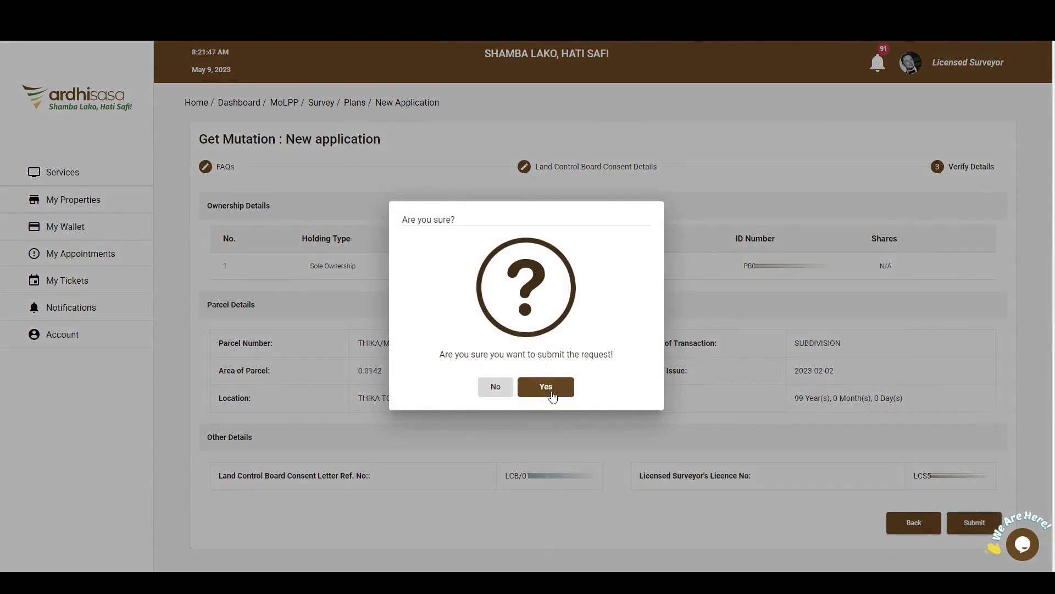
{"action": "left_click", "coordinate": [546, 386]}
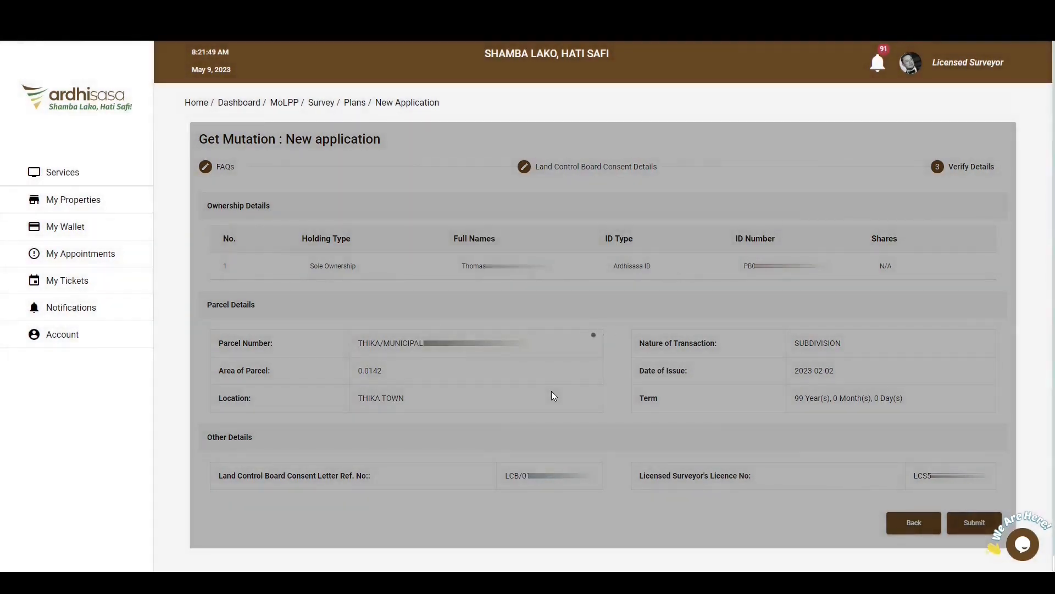
{"action": "left_click", "coordinate": [972, 523]}
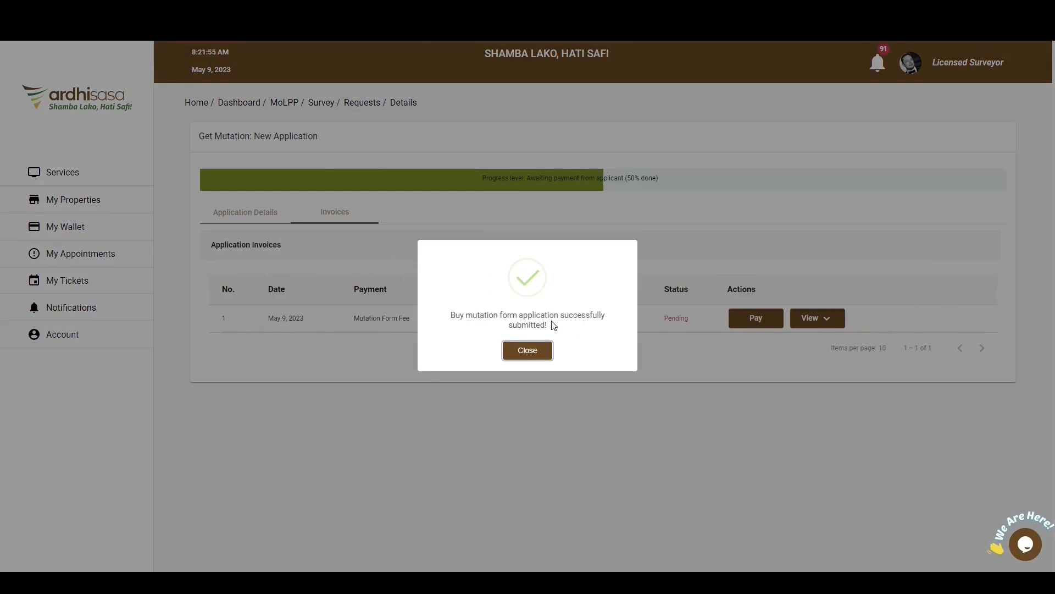
Dismiss the success message to leave the invoices list with the pending Mutation Form Fee
{"action": "left_click", "coordinate": [527, 350]}
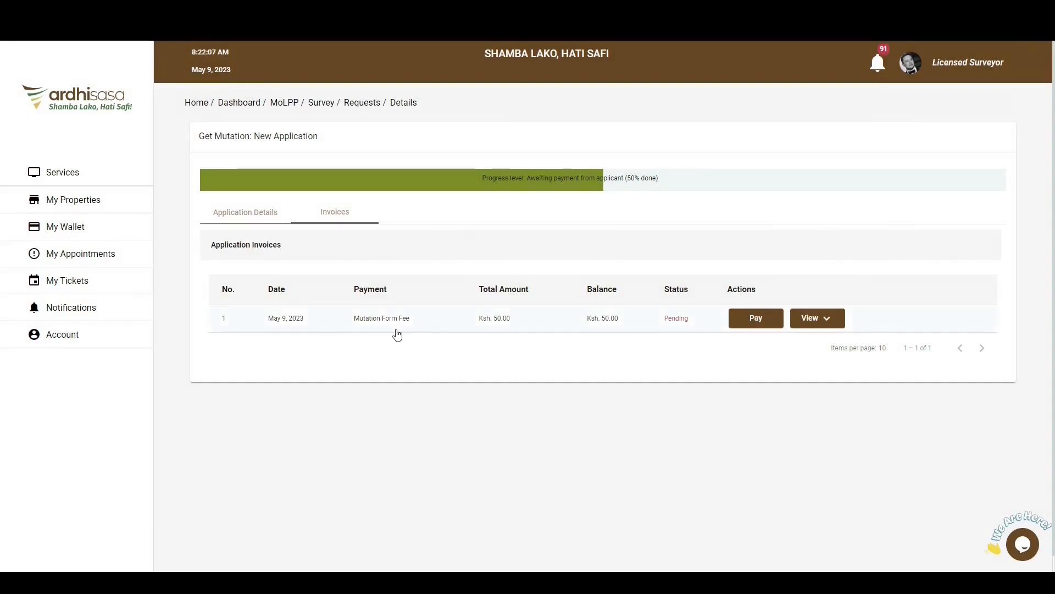
{"action": "mouse_move", "coordinate": [392, 336]}
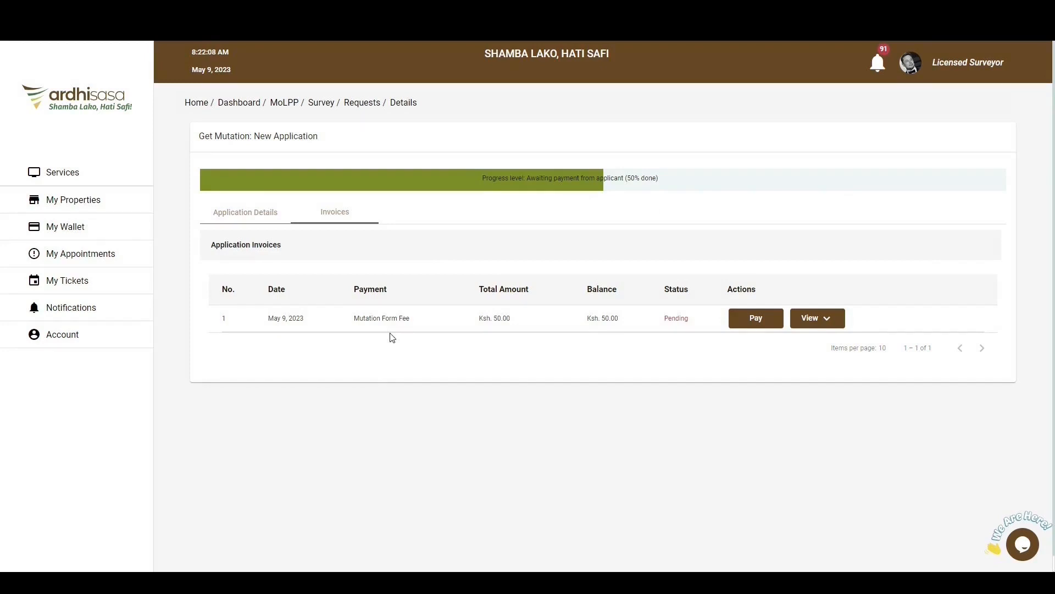
{"action": "mouse_move", "coordinate": [760, 340]}
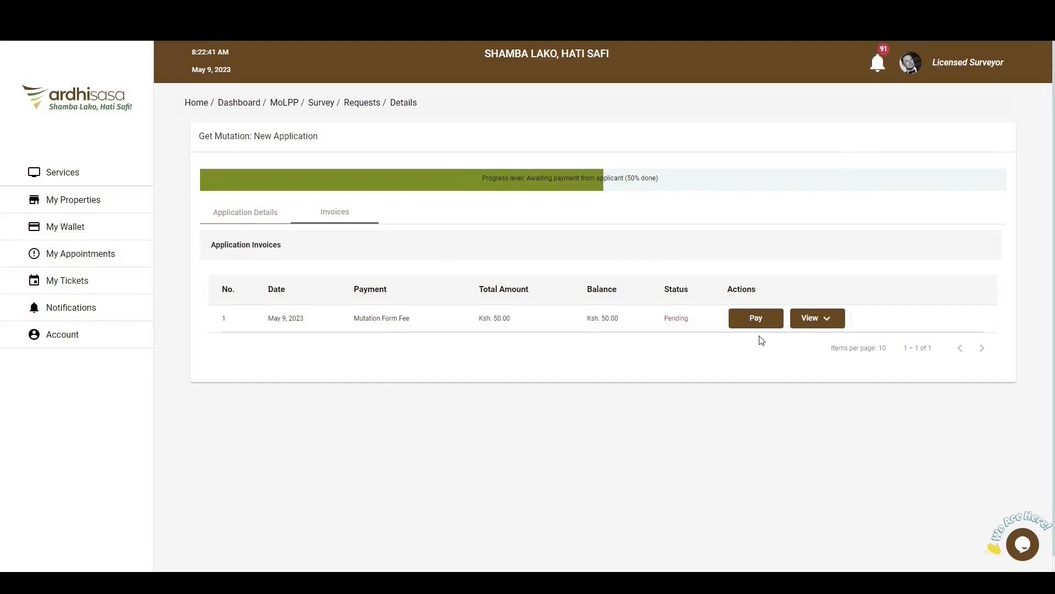
Pay the Ksh. 50.00 Mutation Form Fee with the mock payment method and confirm, bringing the balance to 0.00
{"action": "left_click", "coordinate": [755, 317]}
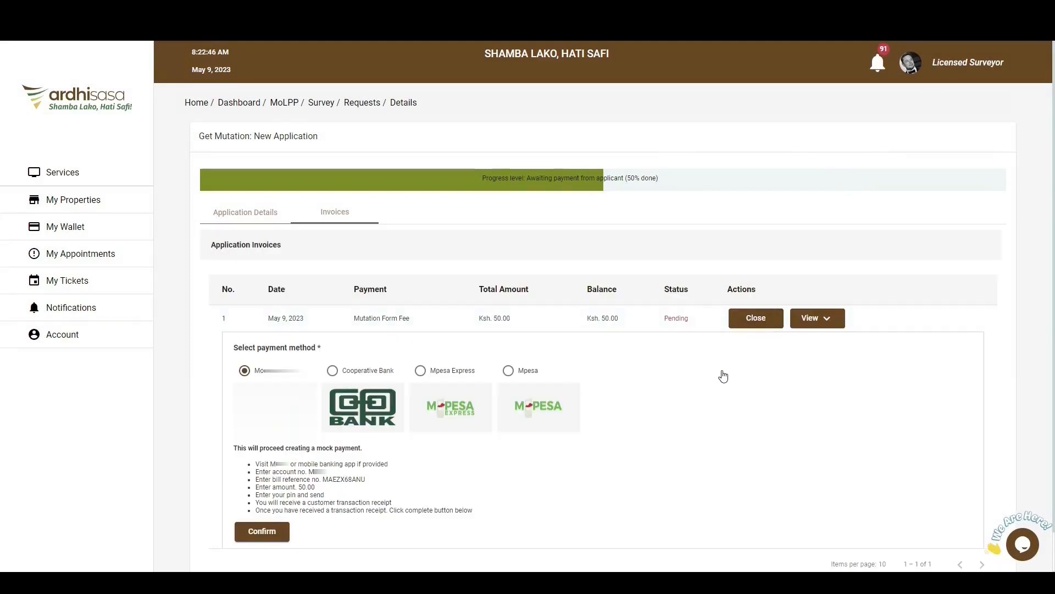
{"action": "mouse_move", "coordinate": [317, 507]}
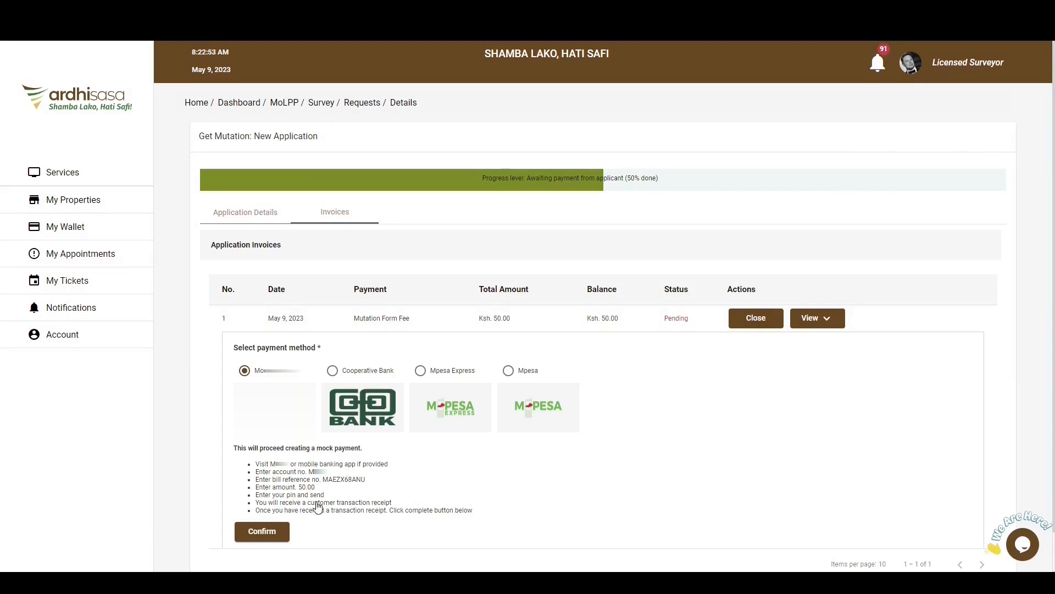
{"action": "mouse_move", "coordinate": [312, 537]}
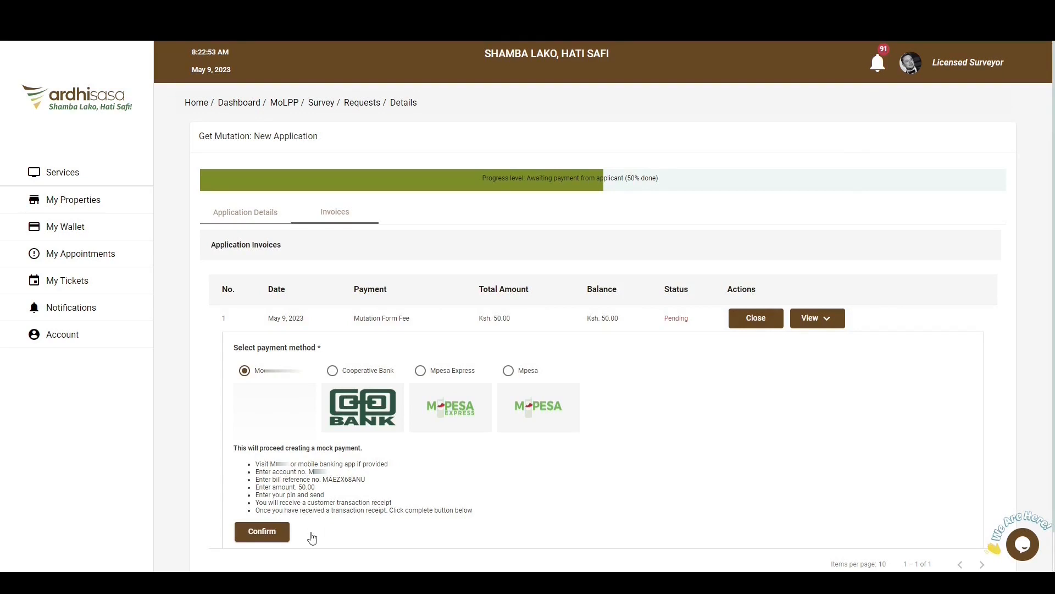
{"action": "left_click", "coordinate": [261, 531]}
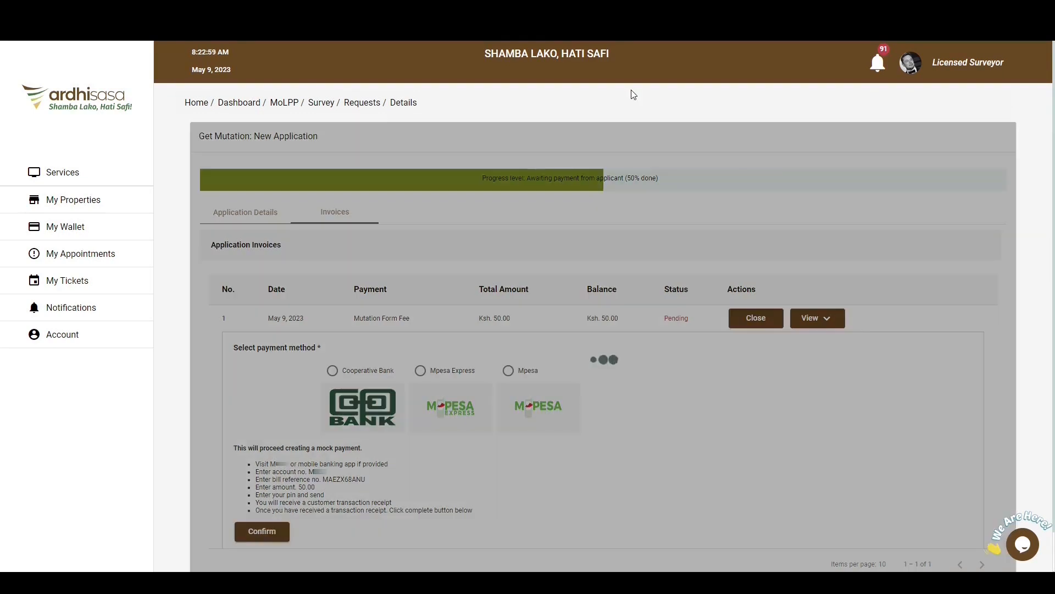
{"action": "left_click", "coordinate": [261, 531]}
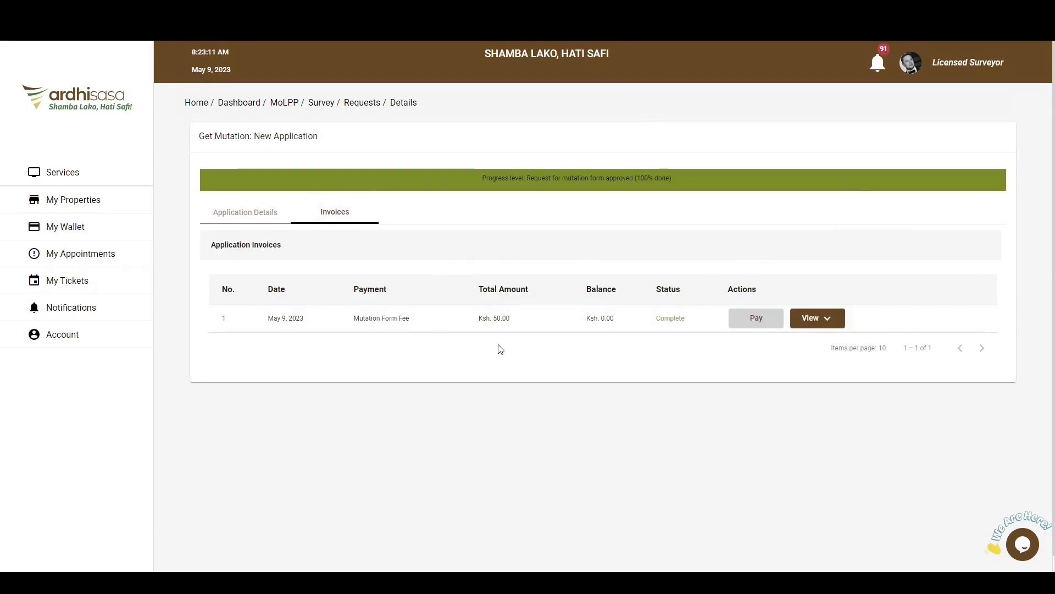
{"action": "mouse_move", "coordinate": [676, 332]}
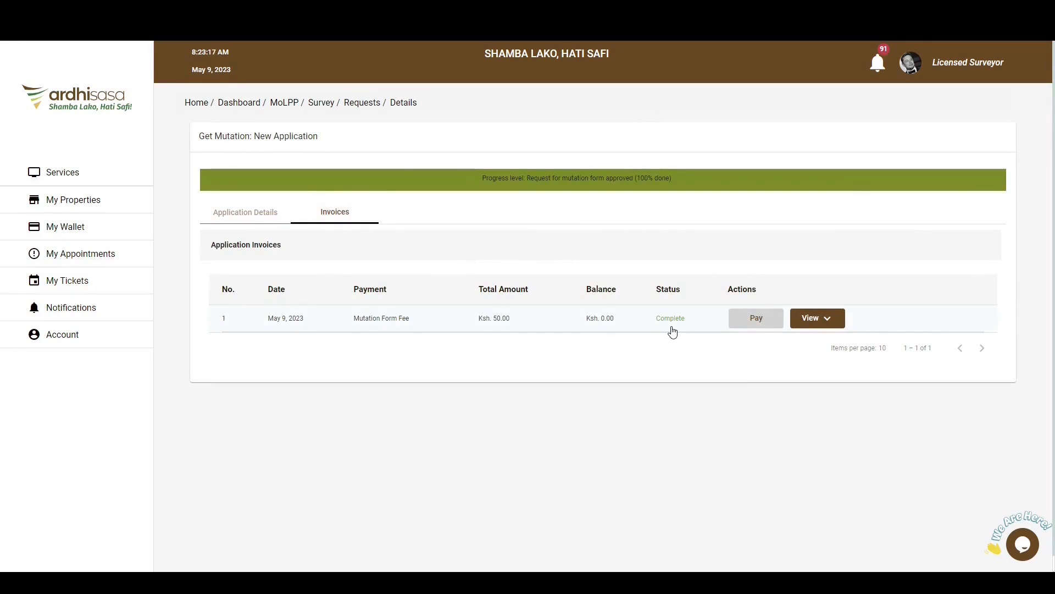
View the paid mutation fee invoice, return to Application Details, and download the Mutation Form PDF
{"action": "left_click", "coordinate": [816, 318]}
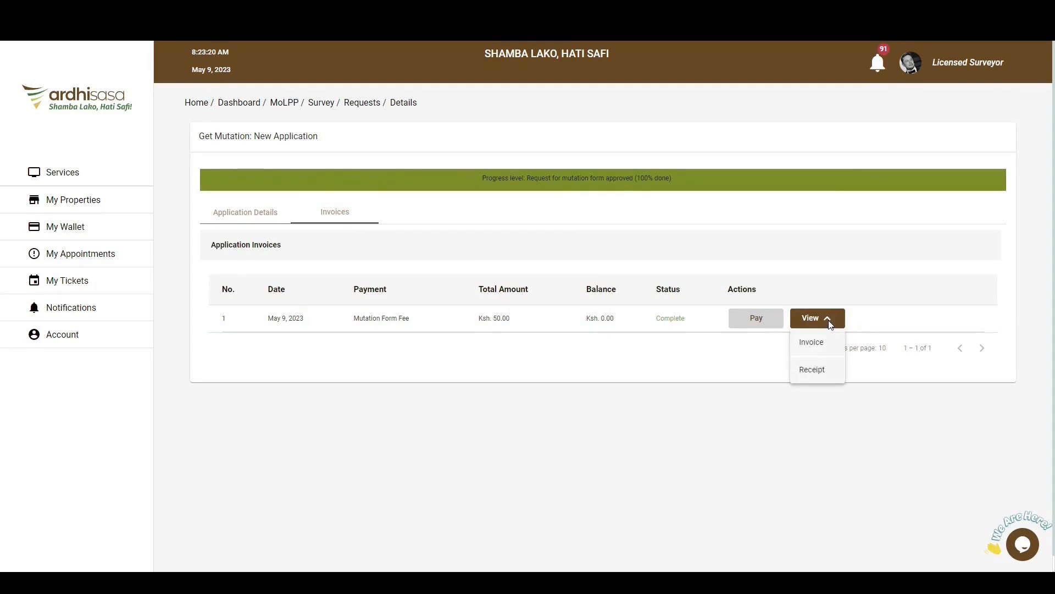
{"action": "mouse_move", "coordinate": [819, 350]}
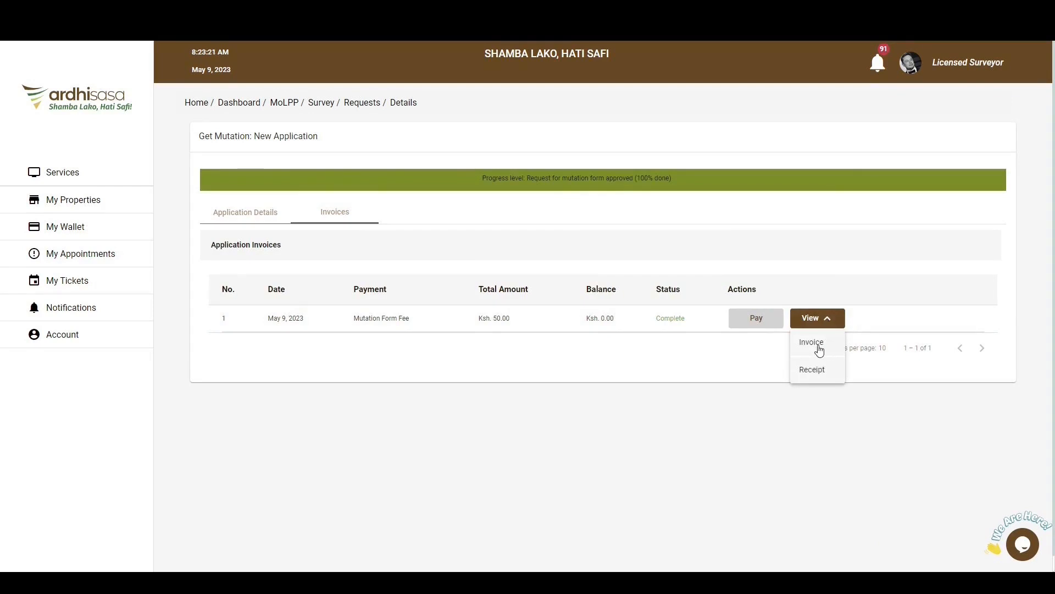
{"action": "left_click", "coordinate": [811, 342]}
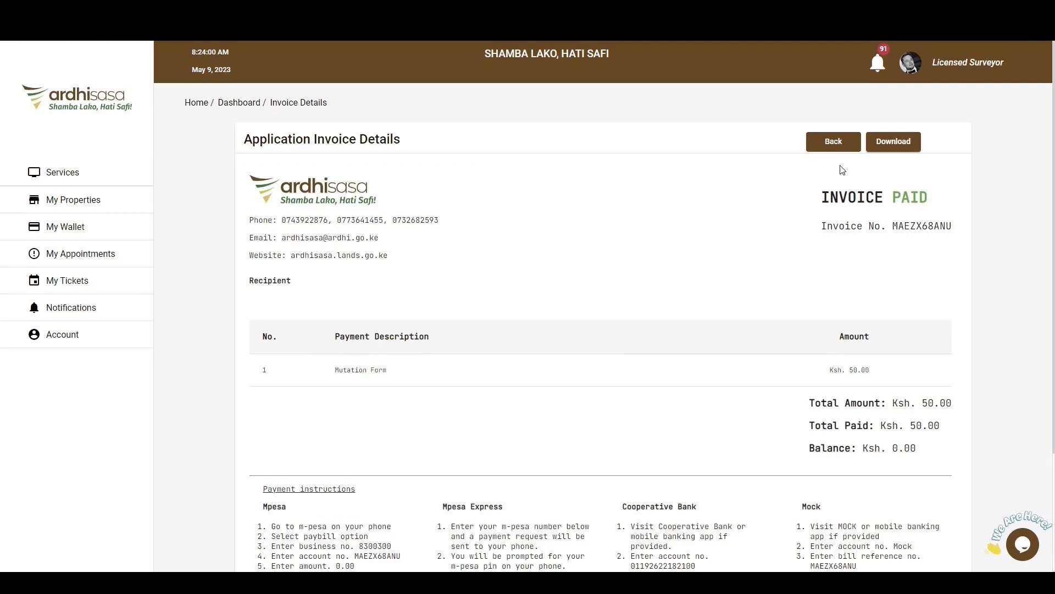
{"action": "left_click", "coordinate": [832, 141]}
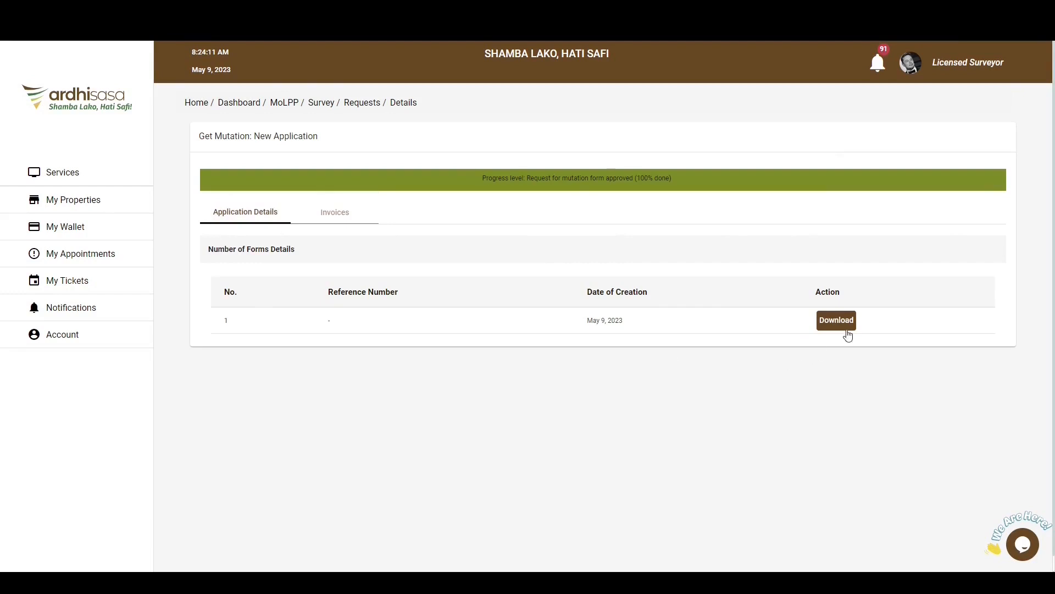
{"action": "left_click", "coordinate": [836, 320]}
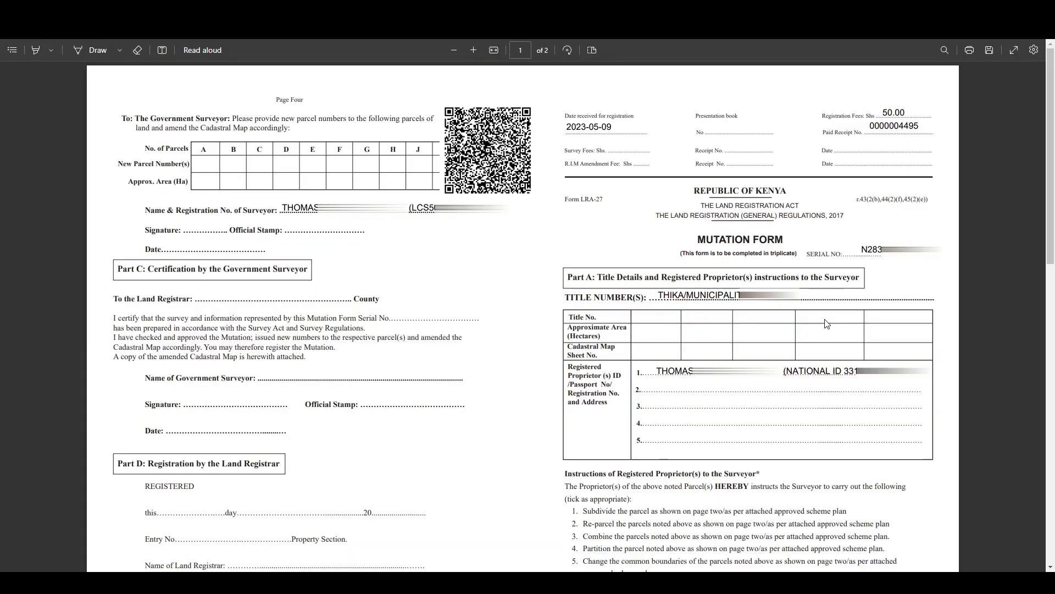